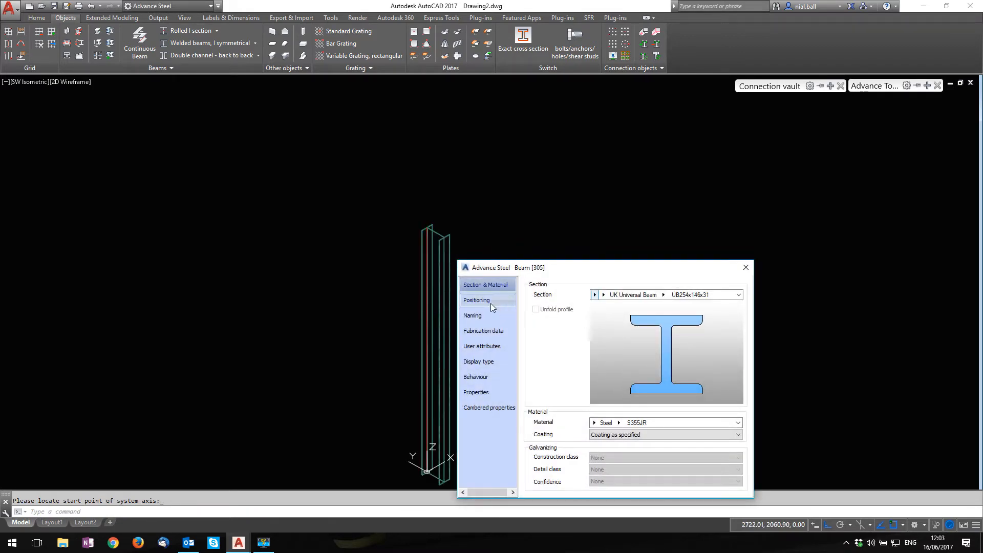
- Set the column's Positioning angle to 90° and close the Beam dialog
click(476, 300)
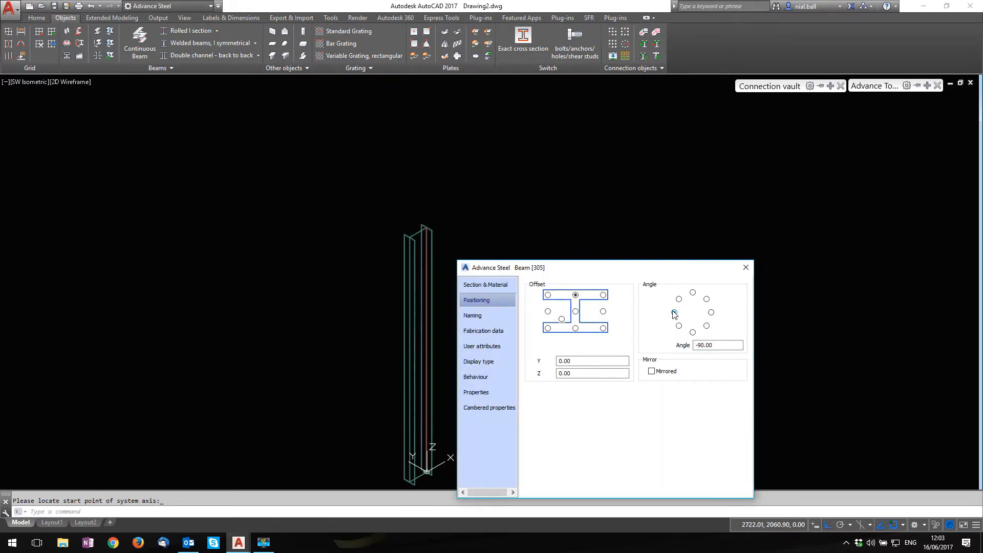
click(711, 312)
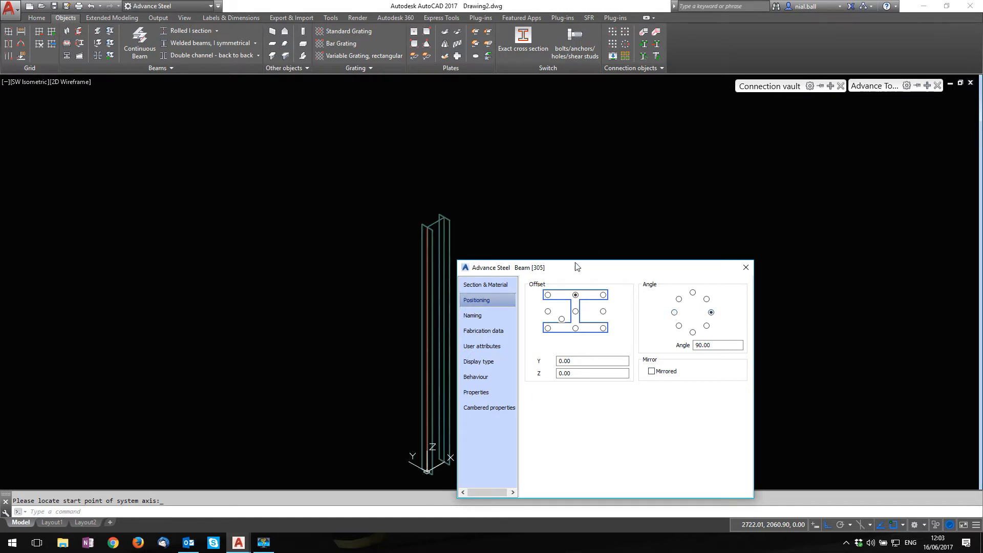
mouse_move(442, 251)
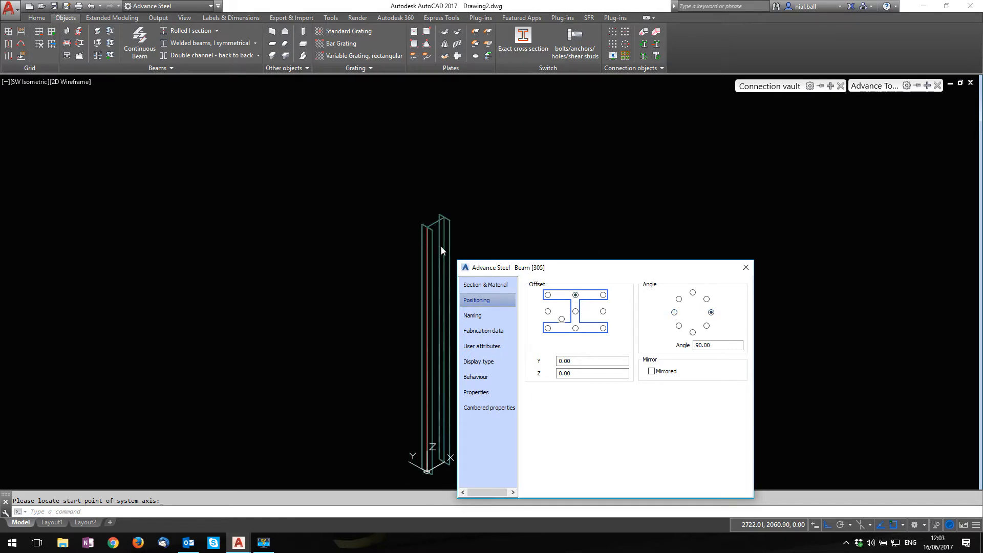
mouse_move(439, 235)
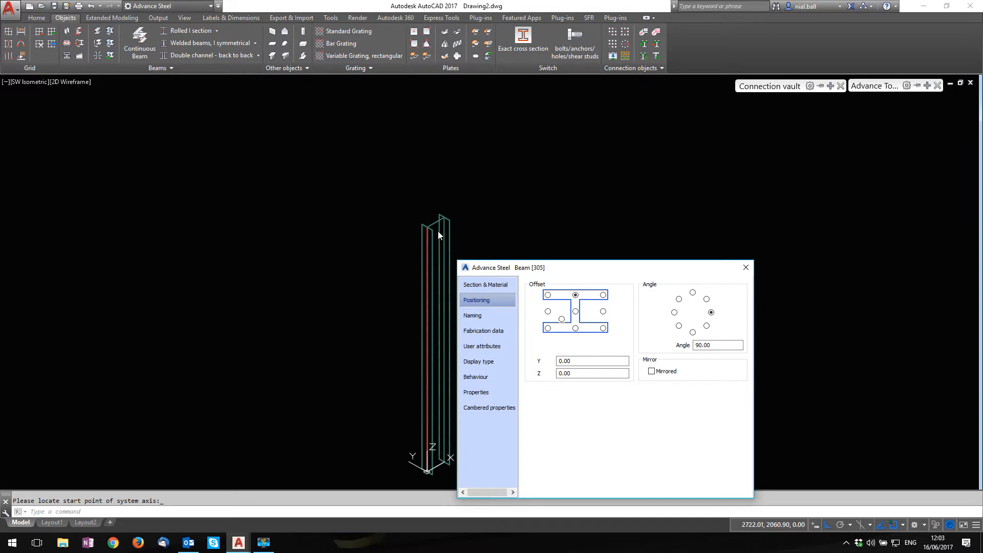
mouse_move(583, 234)
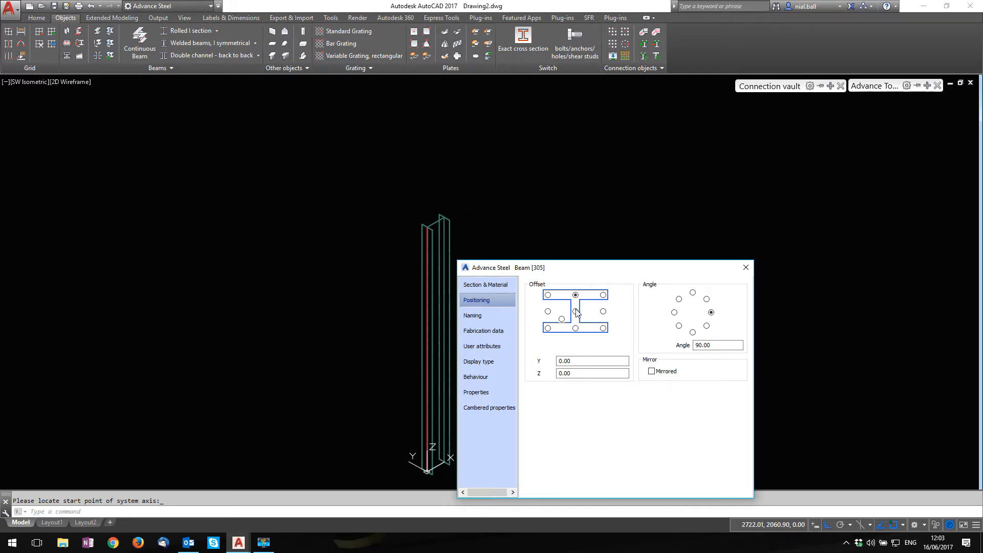
click(575, 295)
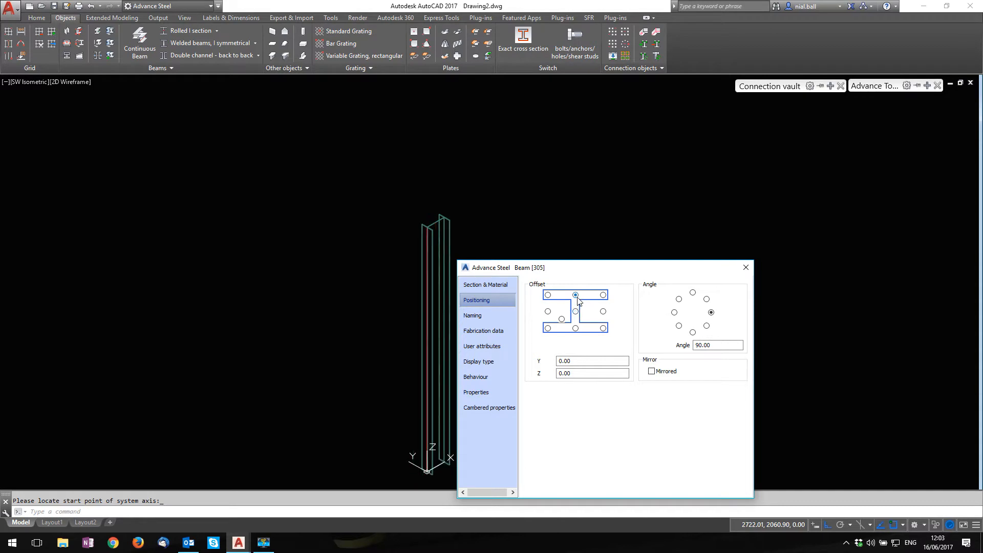
mouse_move(745, 268)
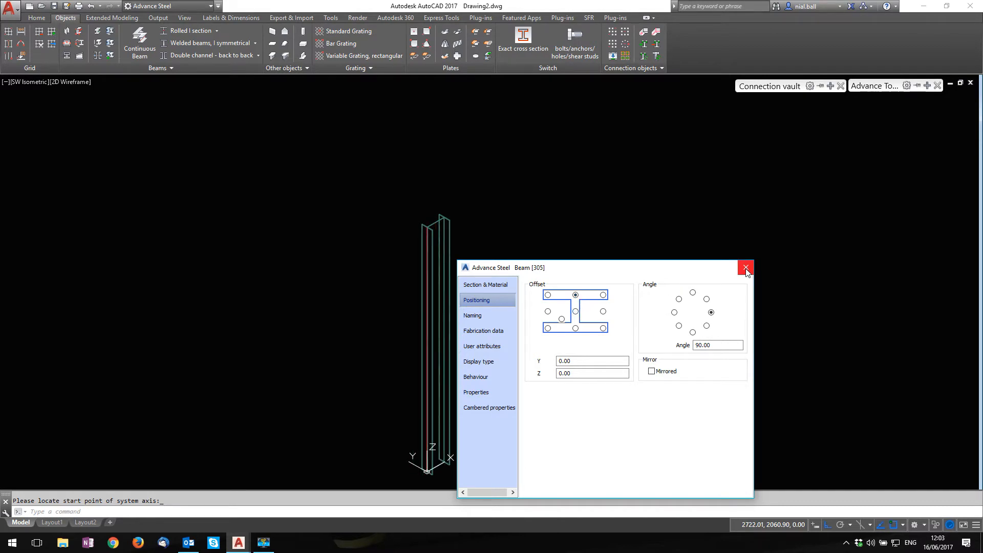
click(746, 268)
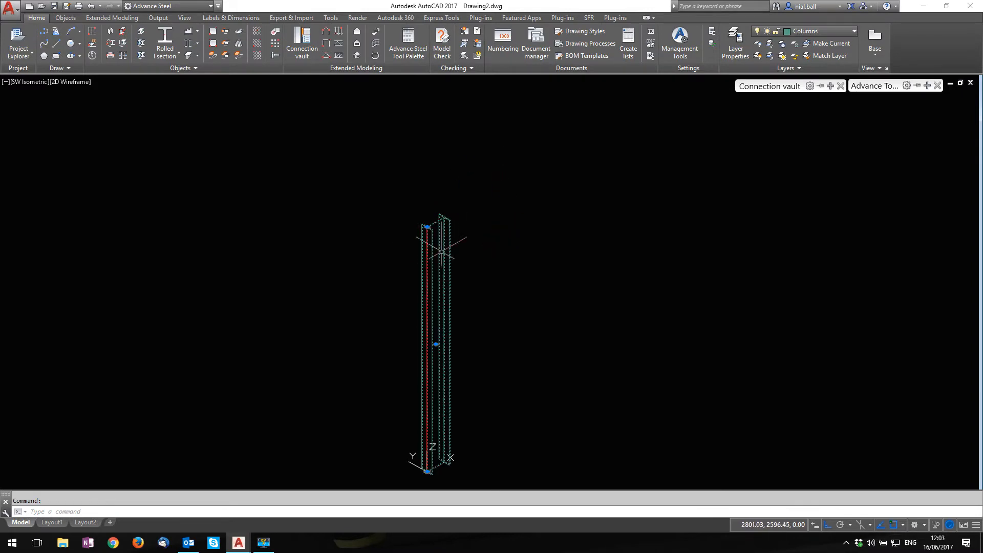
double_click(429, 345)
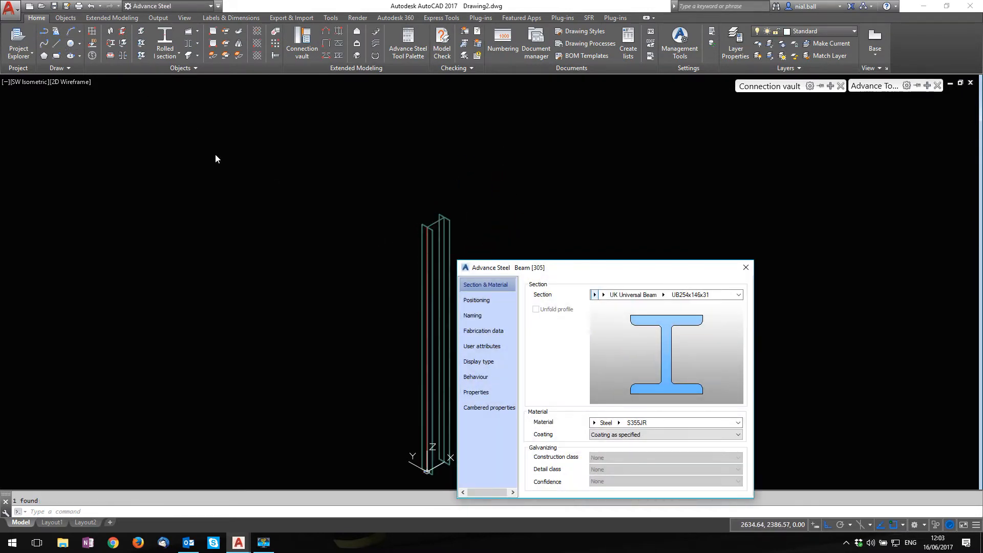
click(472, 316)
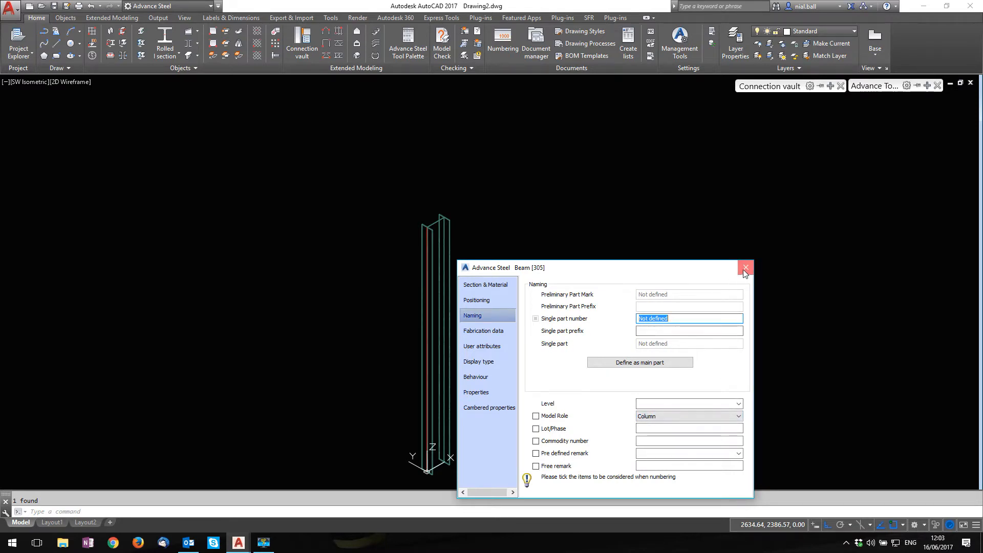
click(746, 268)
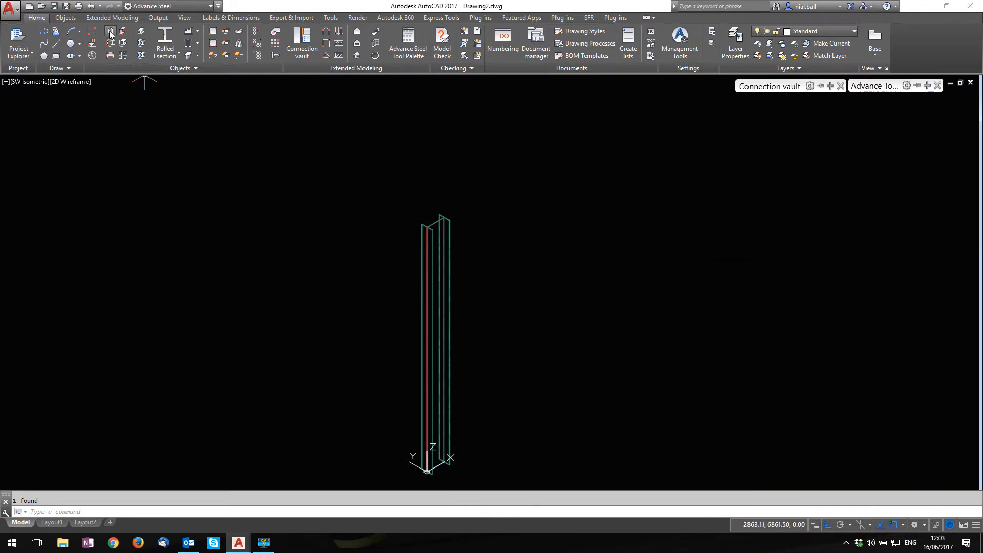
mouse_move(109, 31)
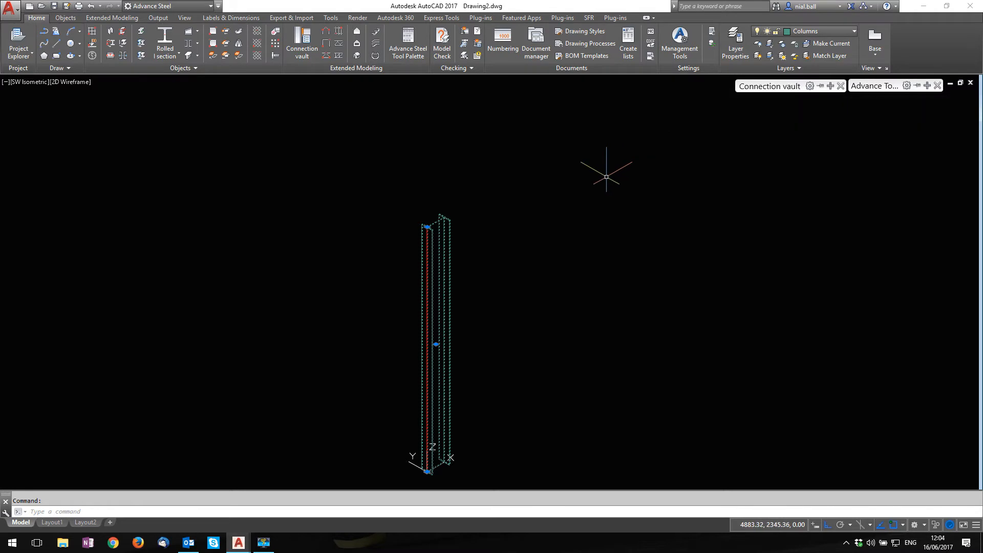
mouse_move(557, 186)
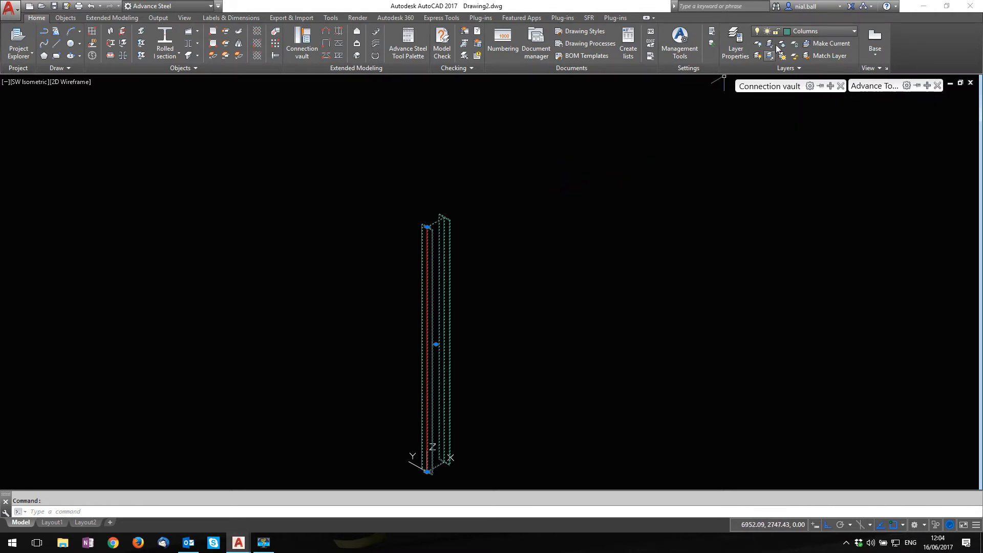
mouse_move(805, 31)
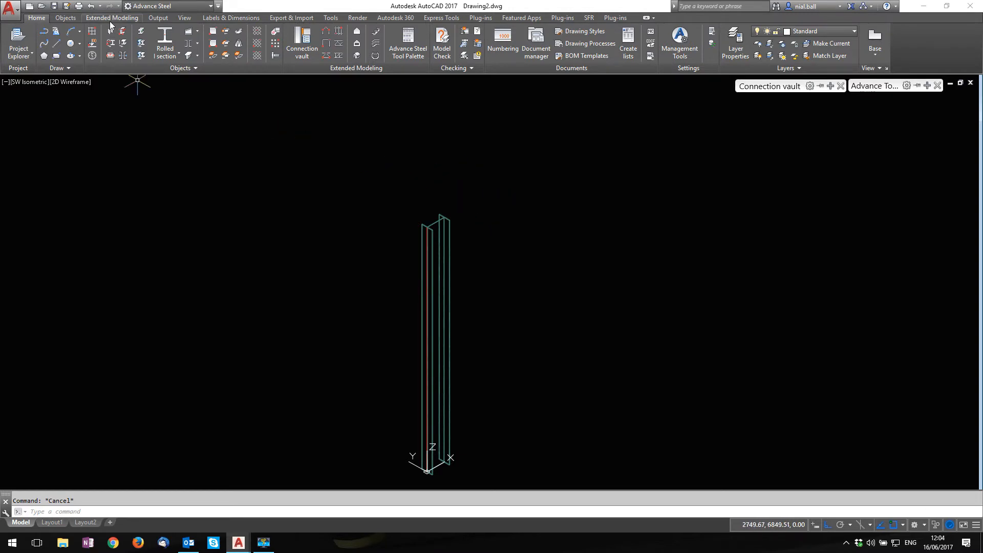
click(112, 18)
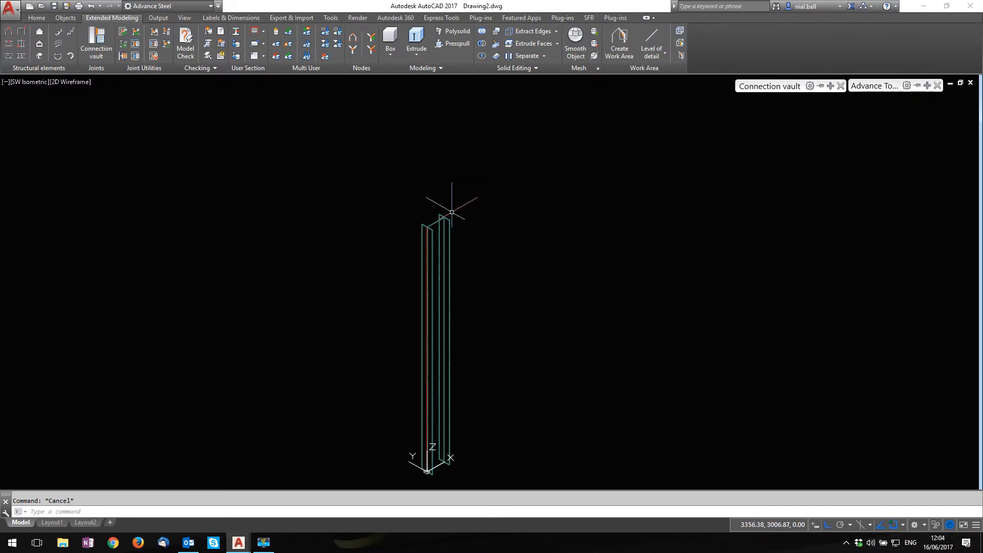
click(65, 16)
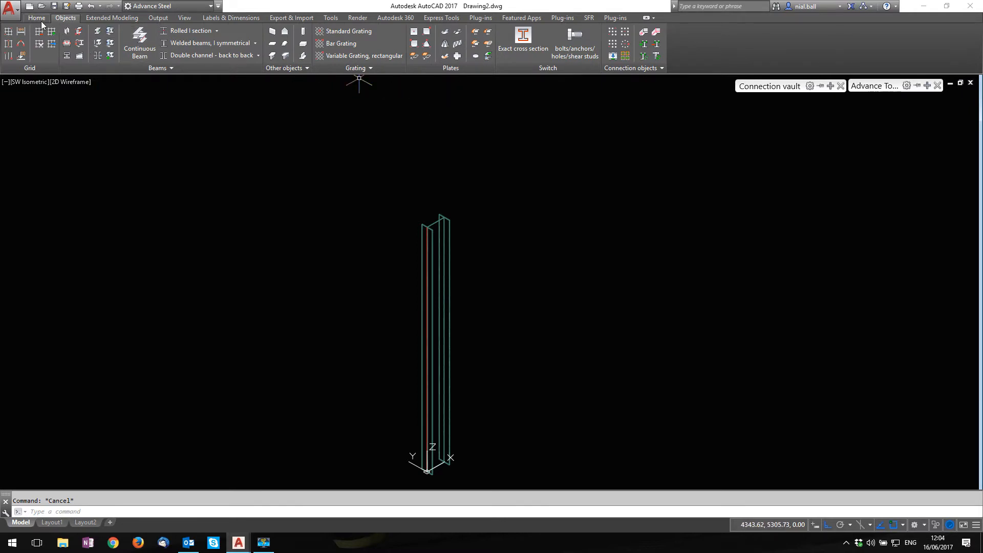
click(36, 17)
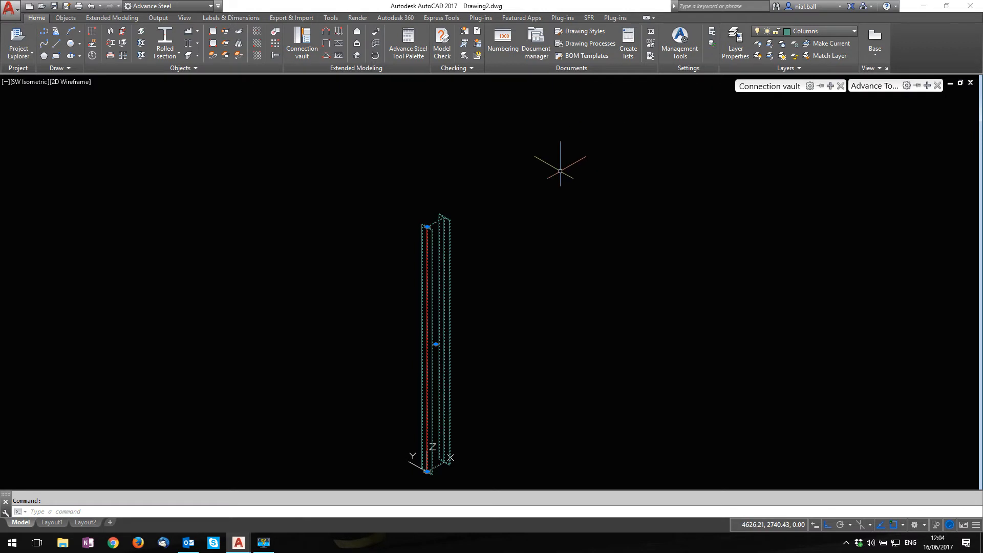
mouse_move(520, 224)
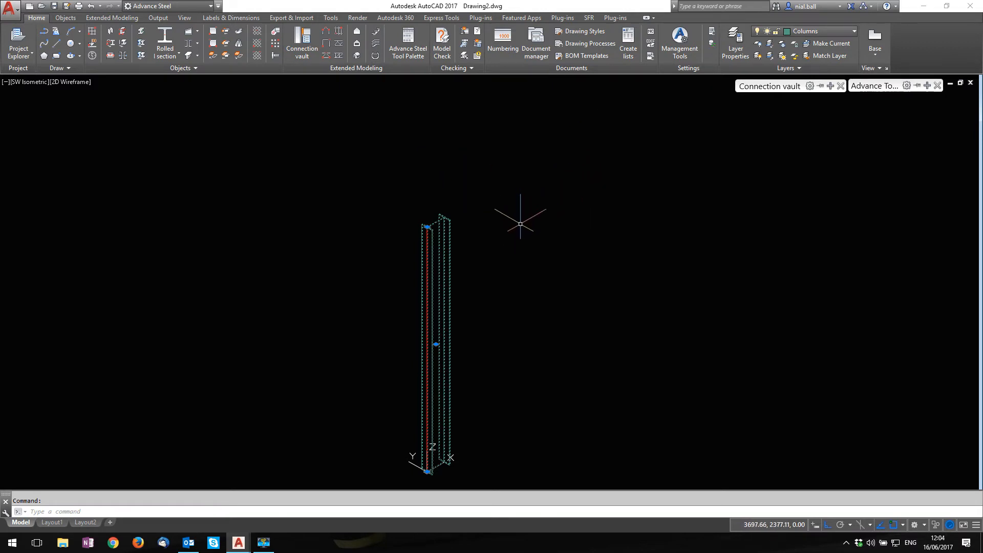
mouse_move(744, 100)
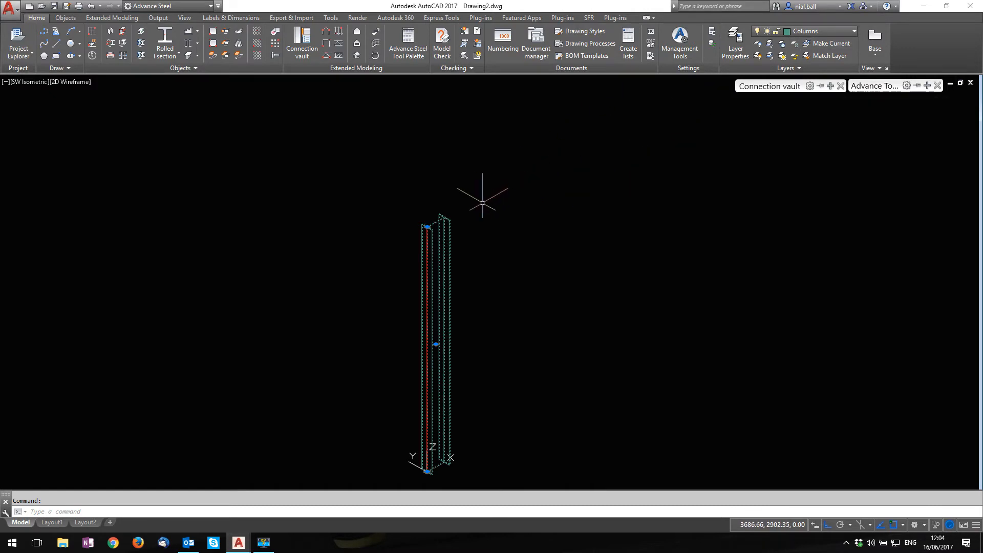
key(Escape)
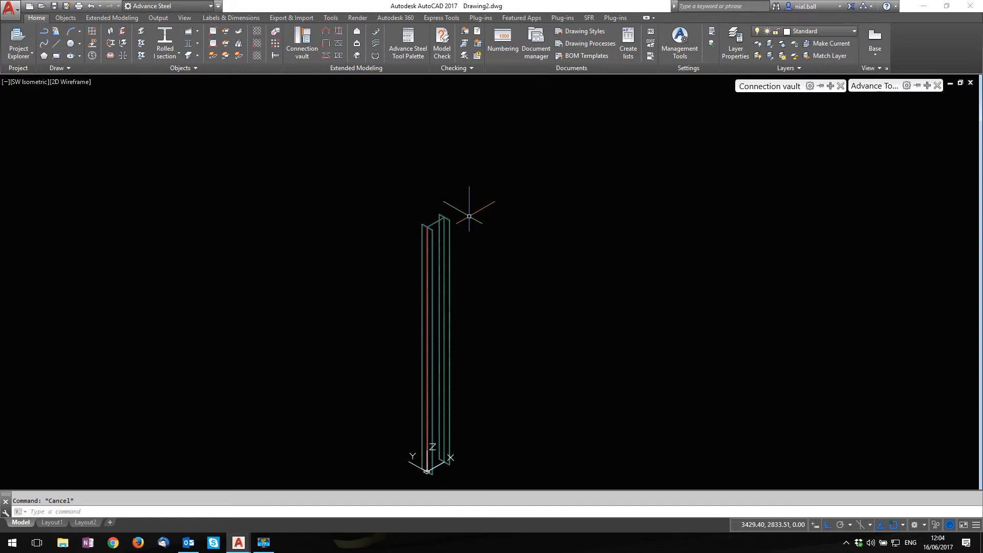
mouse_move(499, 191)
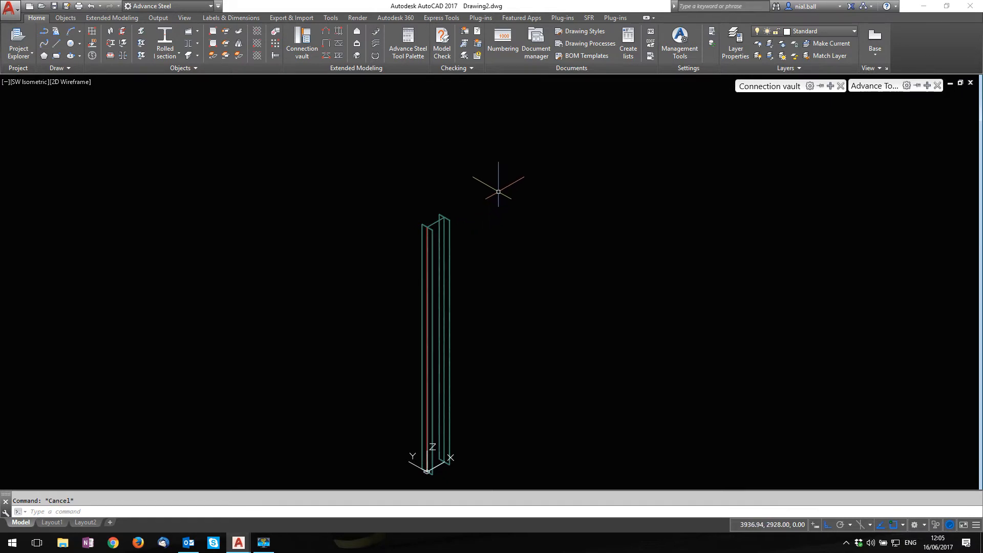
mouse_move(500, 189)
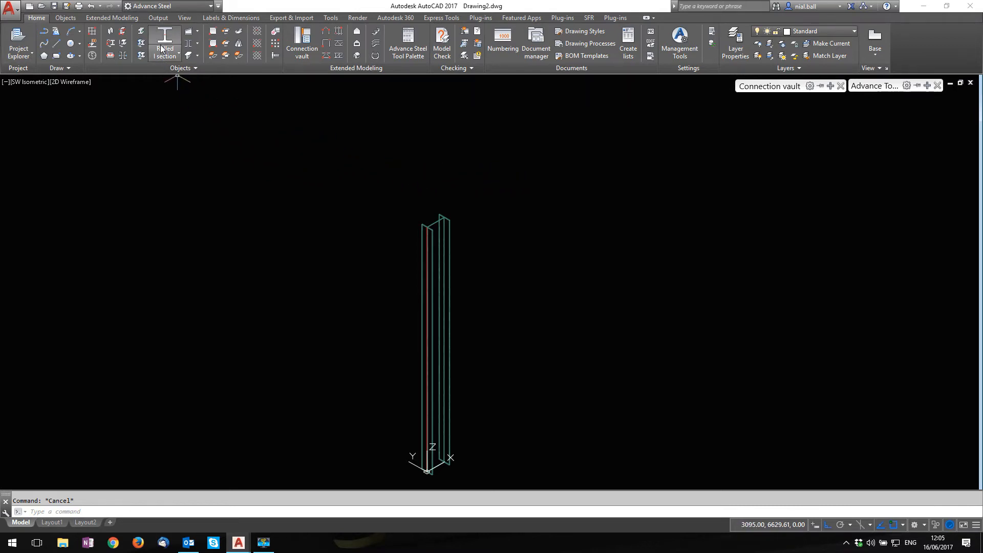
- Place a UB254x146x31 rafter beam across the column top and close its properties
click(165, 43)
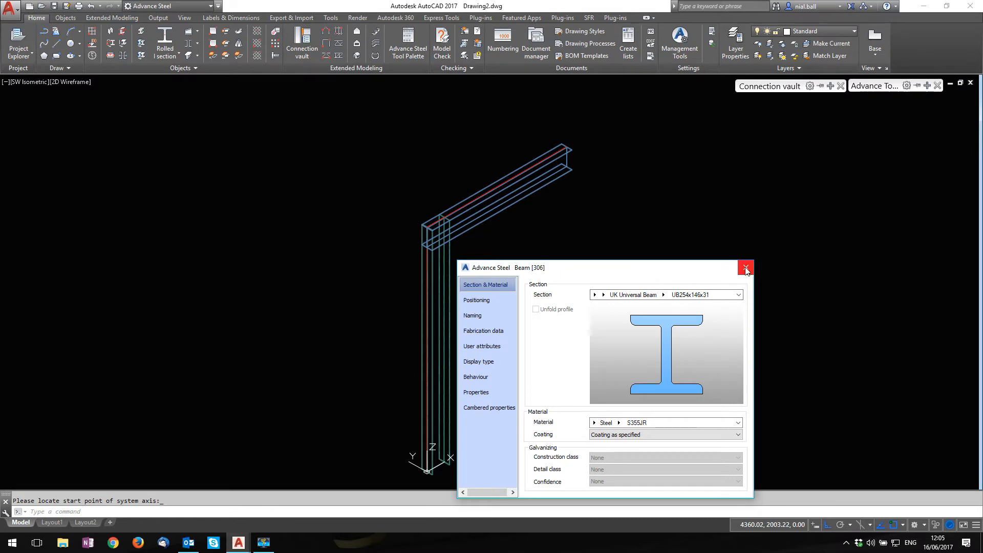
click(472, 315)
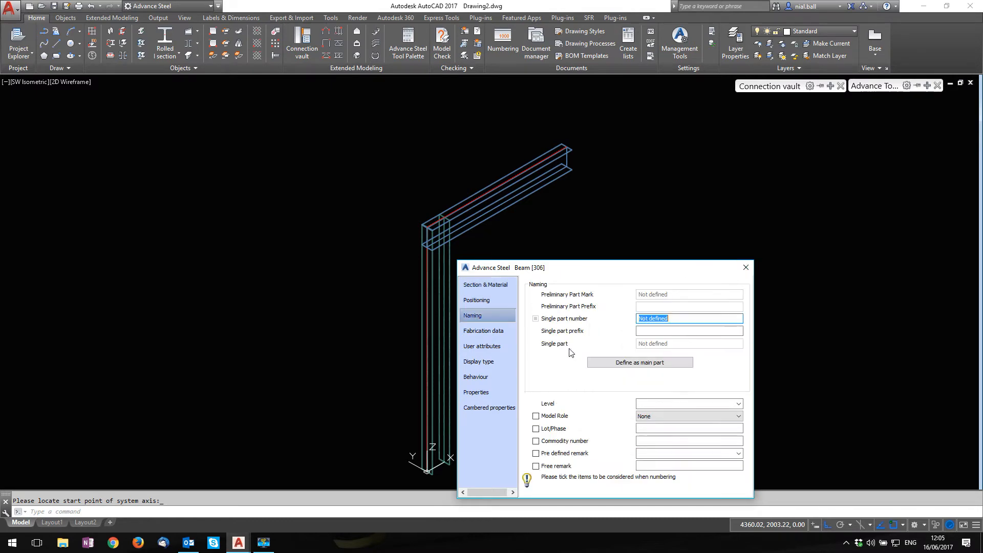
click(688, 416)
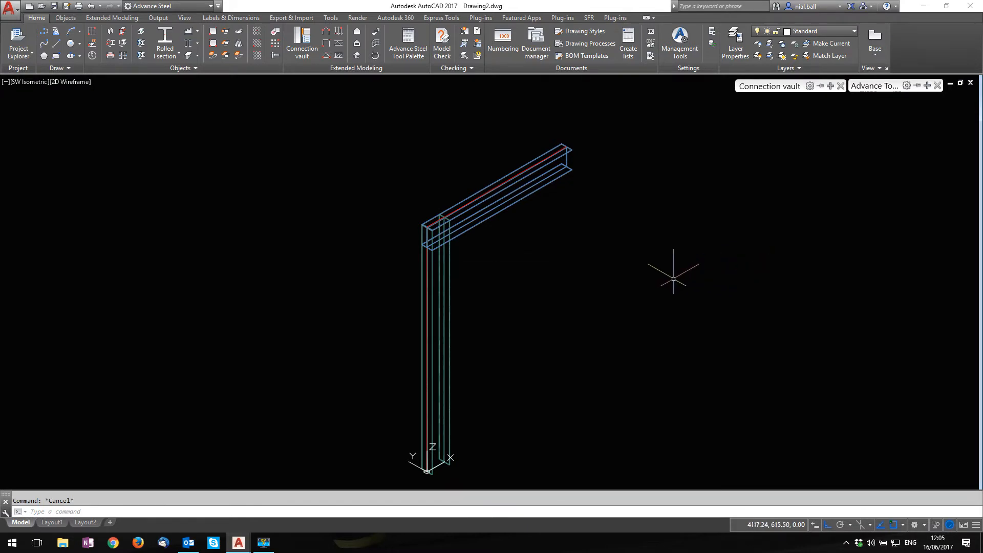
mouse_move(567, 263)
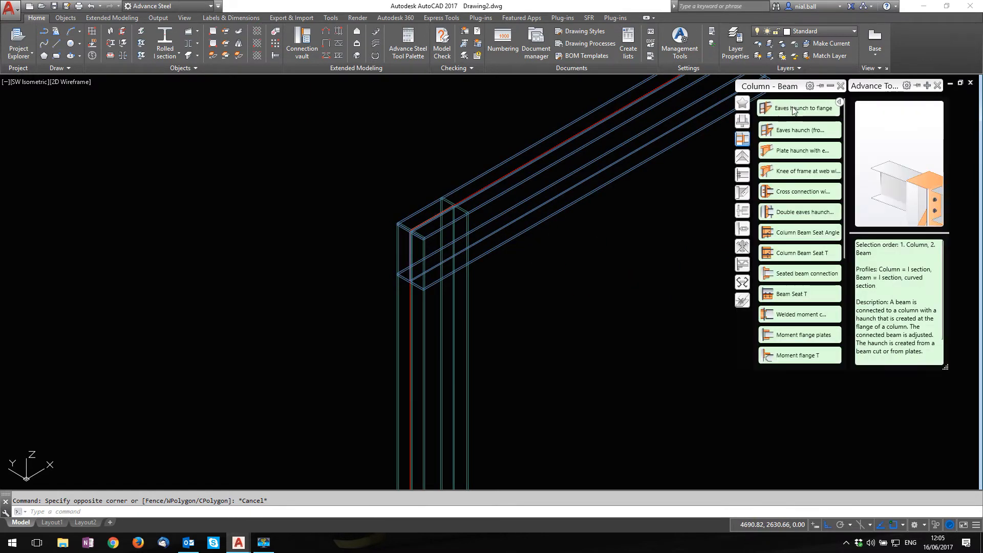
- Apply the Eaves haunch to flange connection between the column and rafter
click(799, 109)
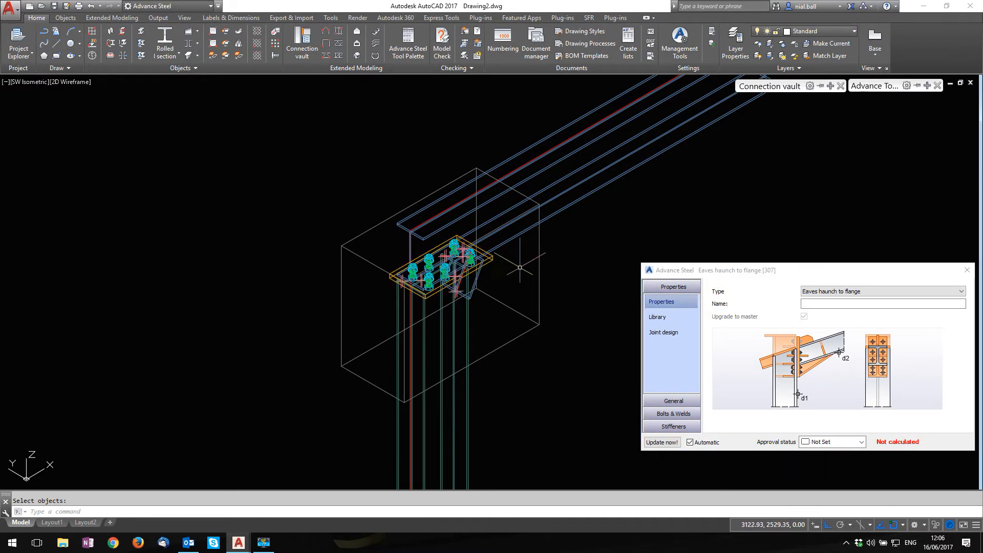
mouse_move(470, 323)
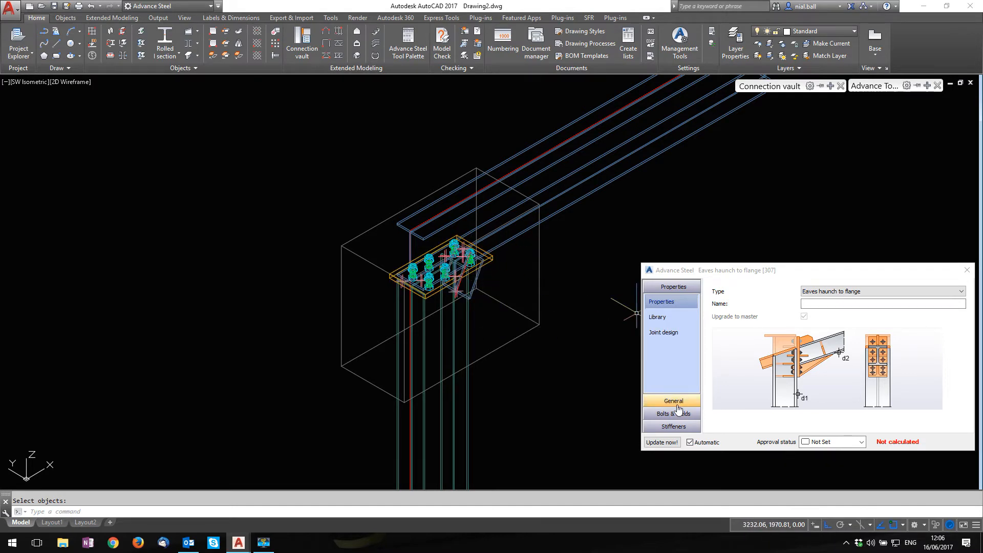
- Set the rafter haunch to None in the General joint settings
click(672, 402)
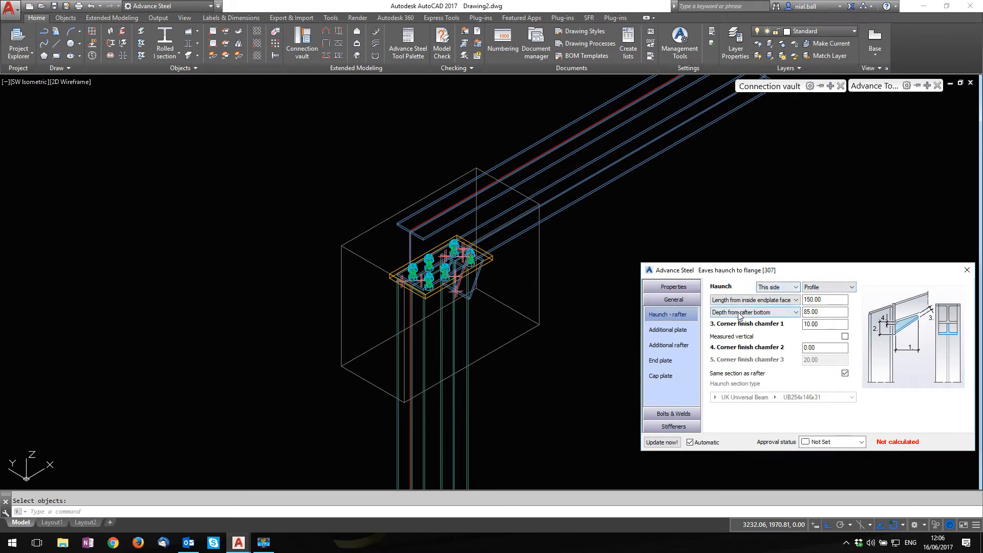
click(852, 287)
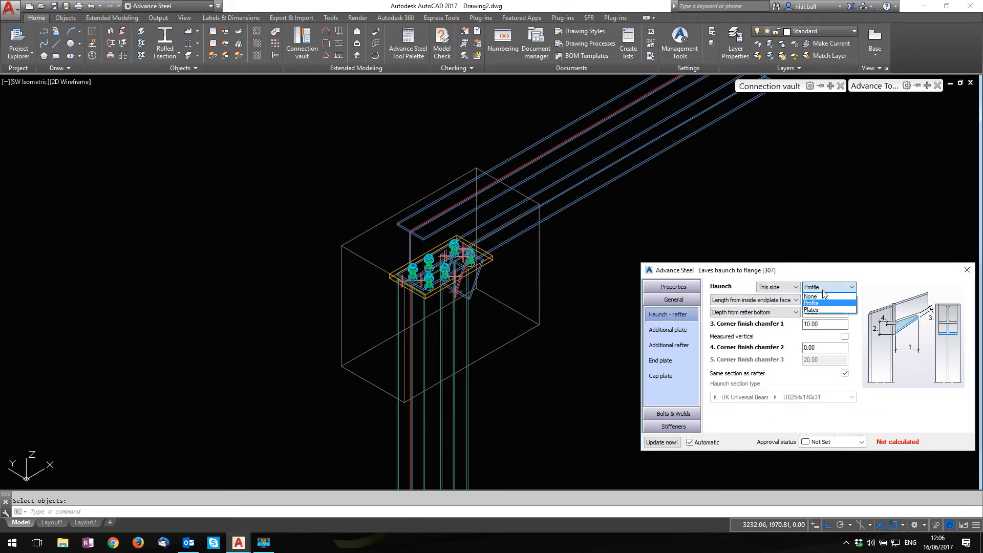
click(810, 296)
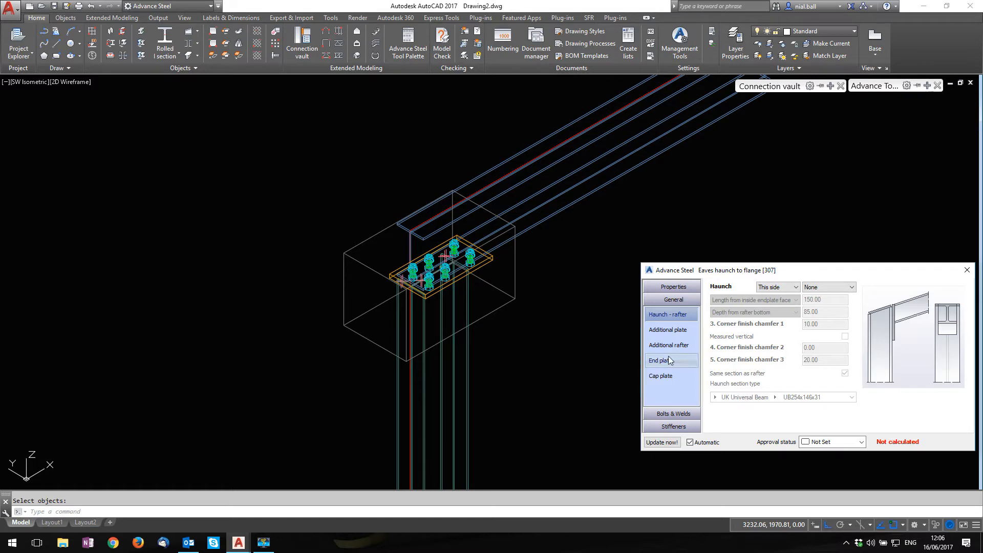
- Give the end plate 12 mm thickness and a Projection length type
click(660, 360)
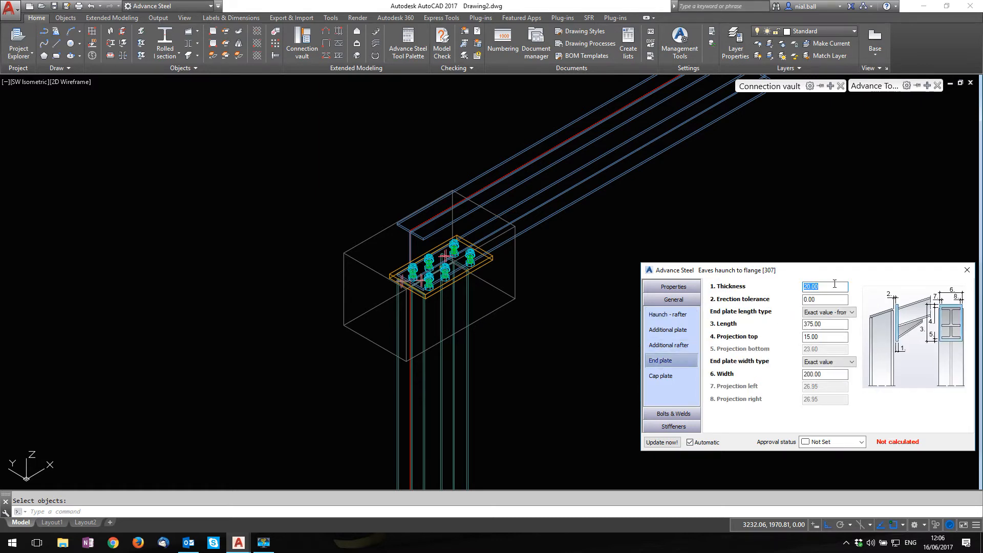
text(1)
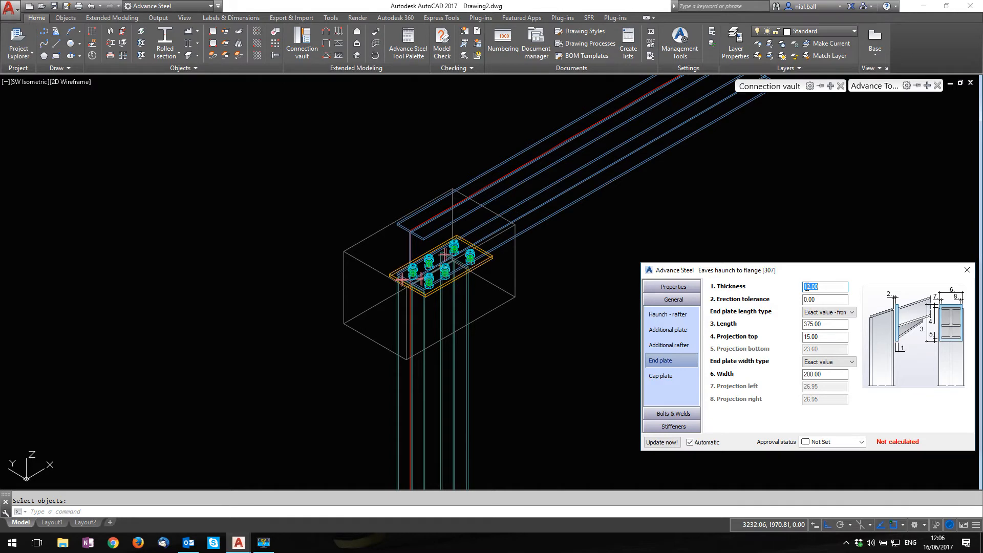
click(828, 313)
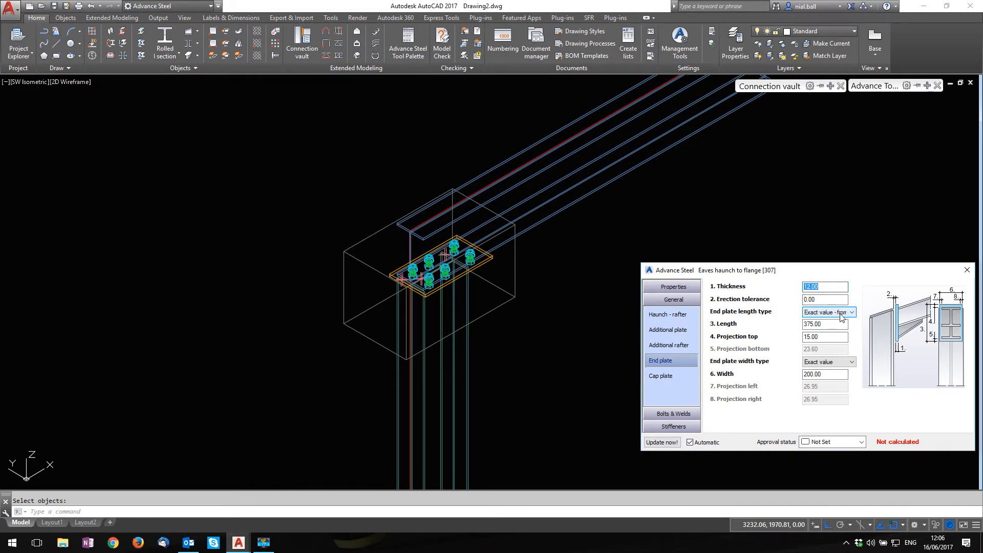
click(852, 312)
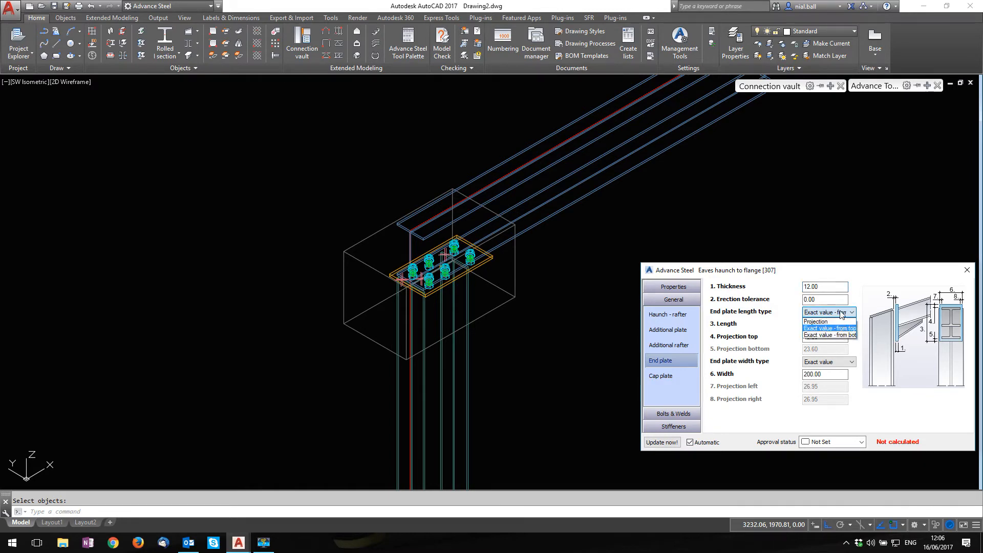
click(816, 321)
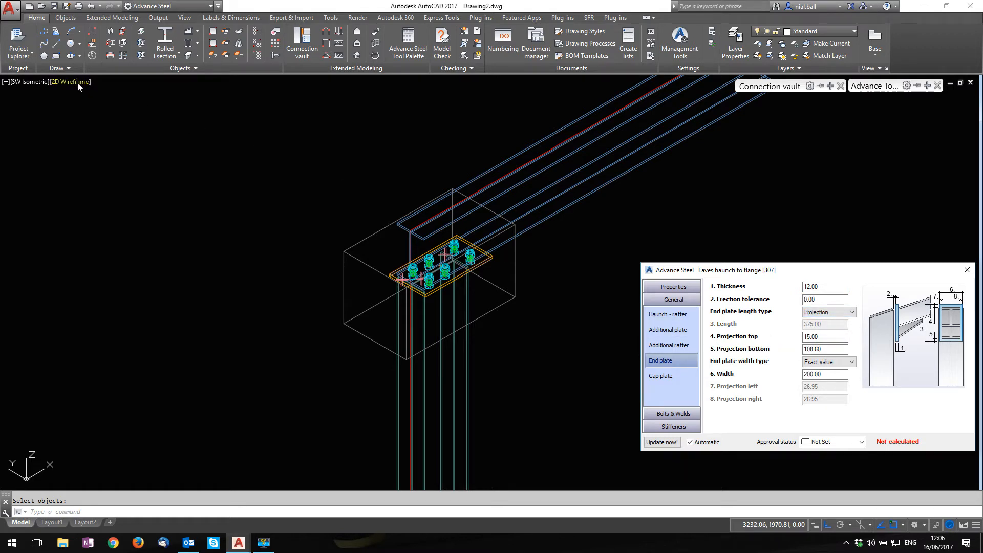
- Switch to Realistic shading and set end plate projections to 0 top, 200 bottom
click(71, 82)
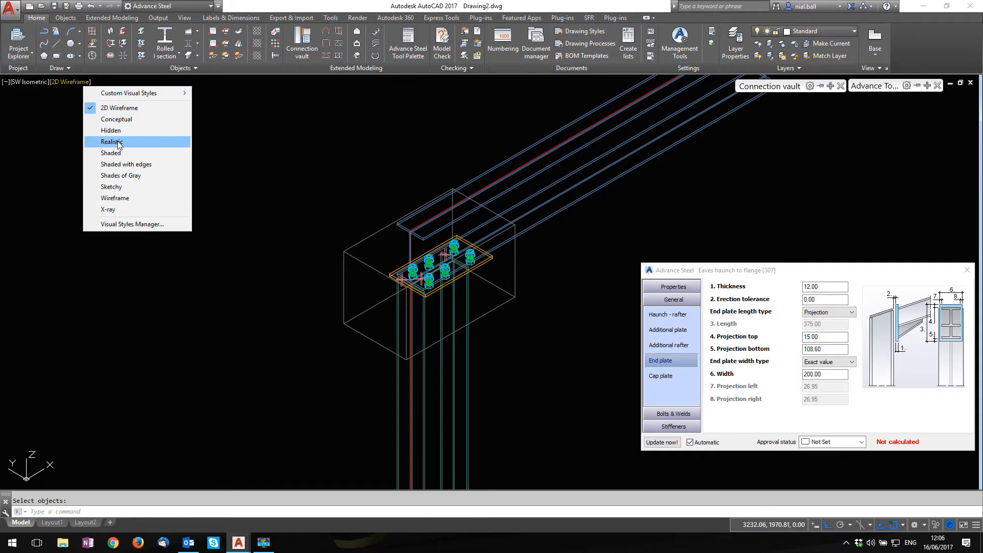
click(112, 142)
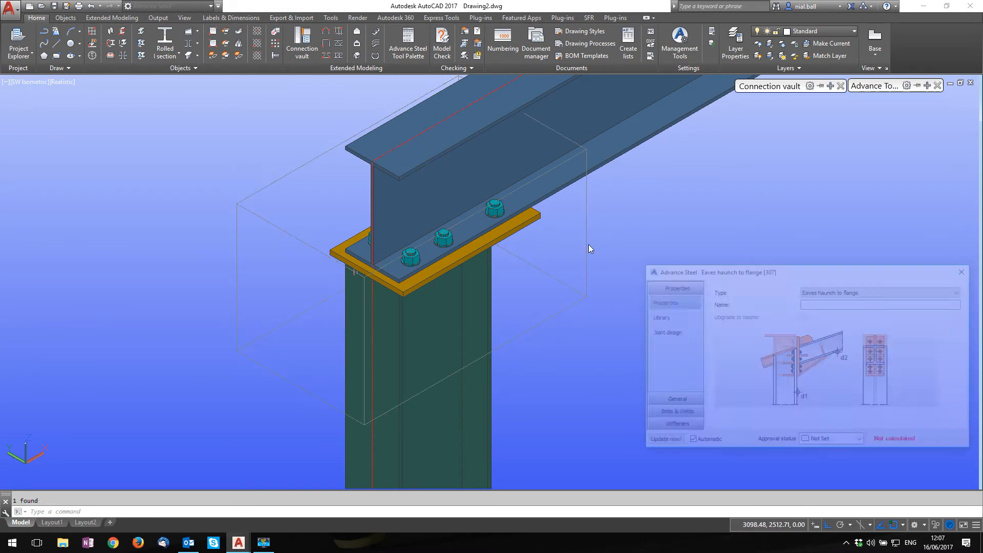
click(673, 299)
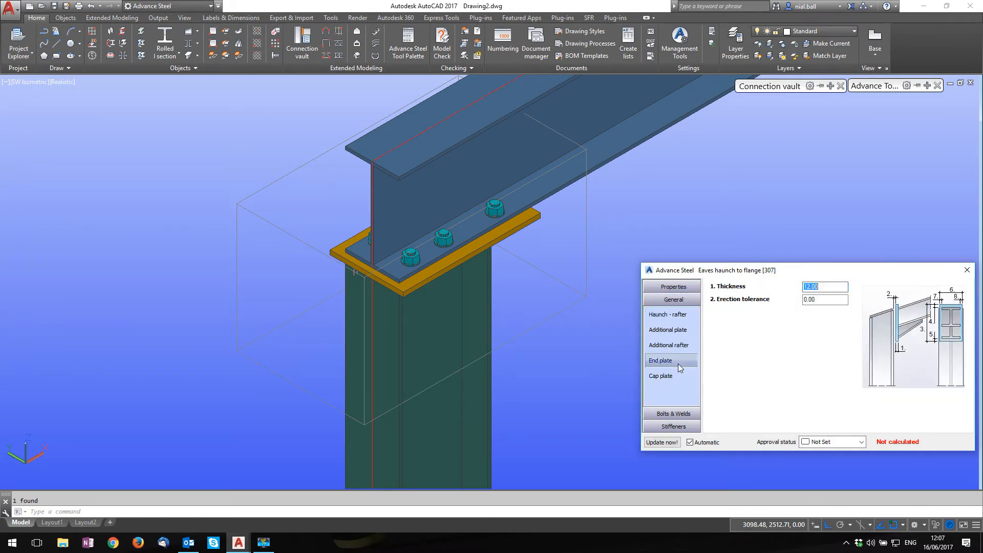
click(660, 360)
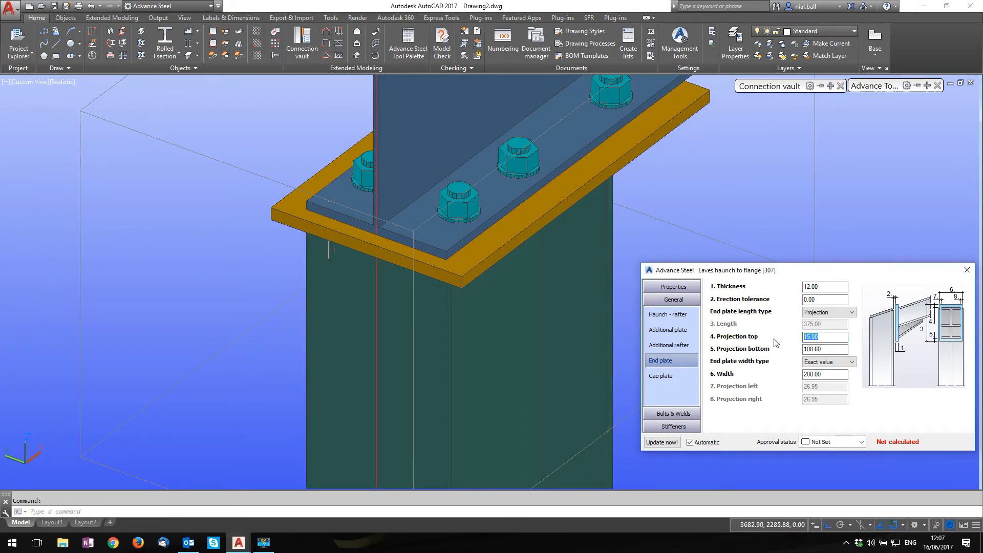
text(0.00)
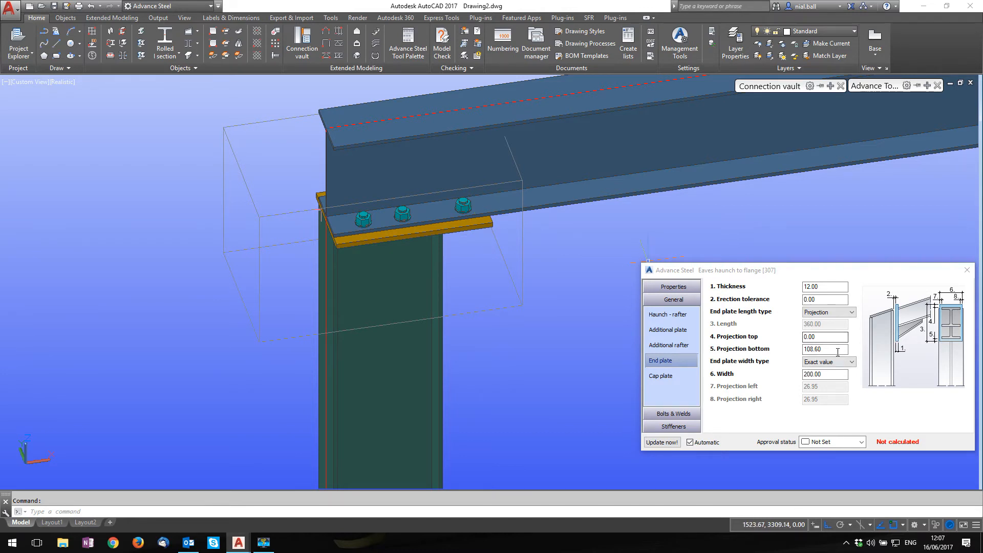
text(200)
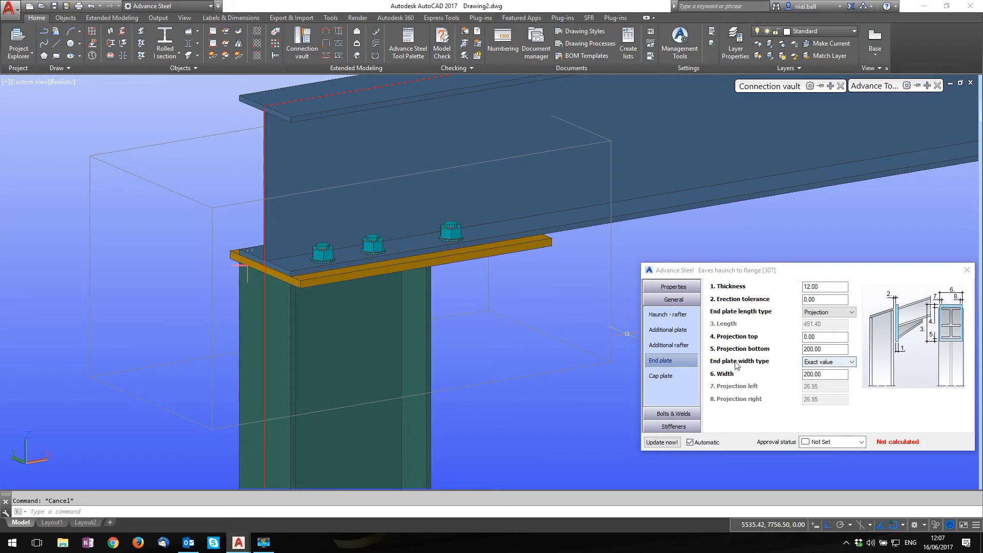
- Change the end plate width type from Exact value to Projection, giving 146.1 mm
click(853, 362)
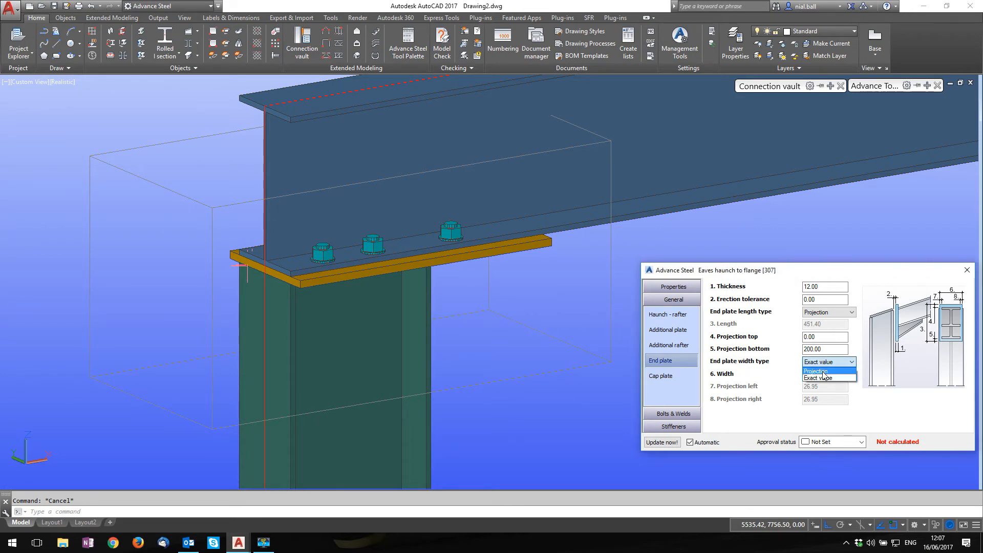
click(816, 370)
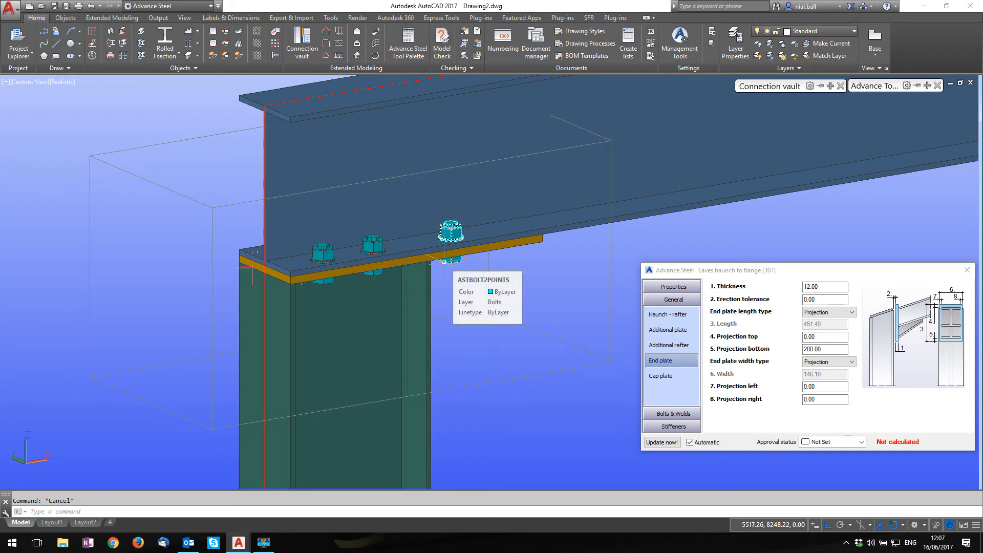
- Put bolts on the gauge line, set group 1 start distance to 300, and invert them
click(672, 312)
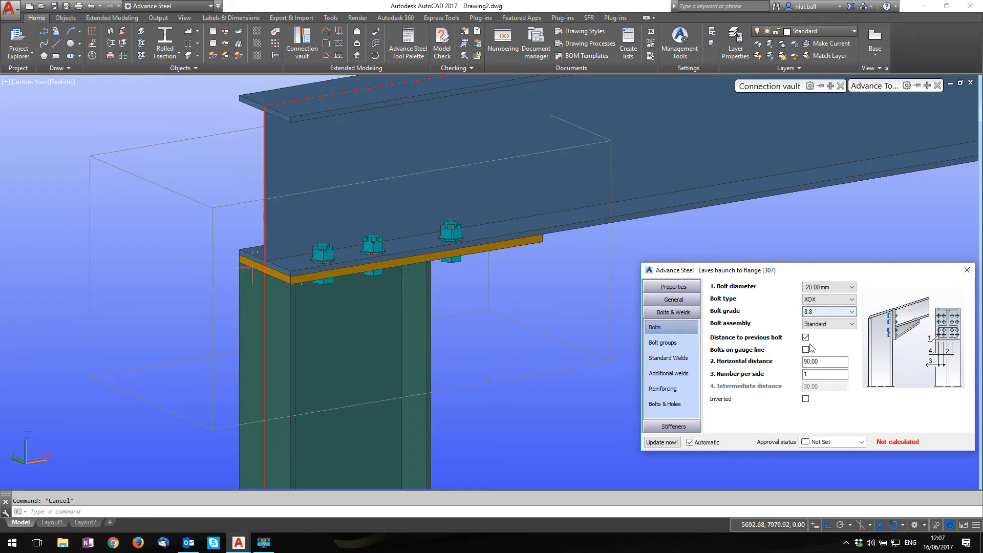
click(807, 349)
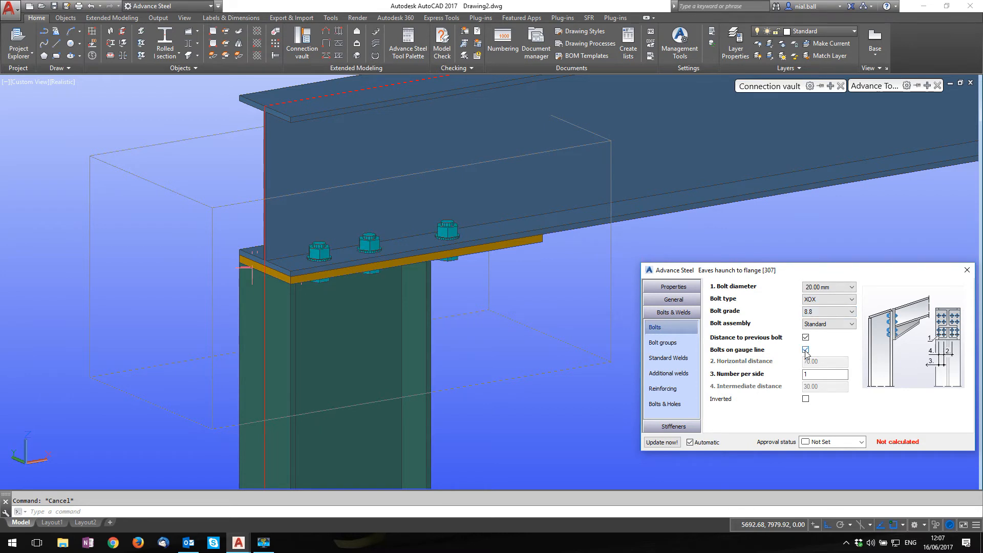
click(663, 342)
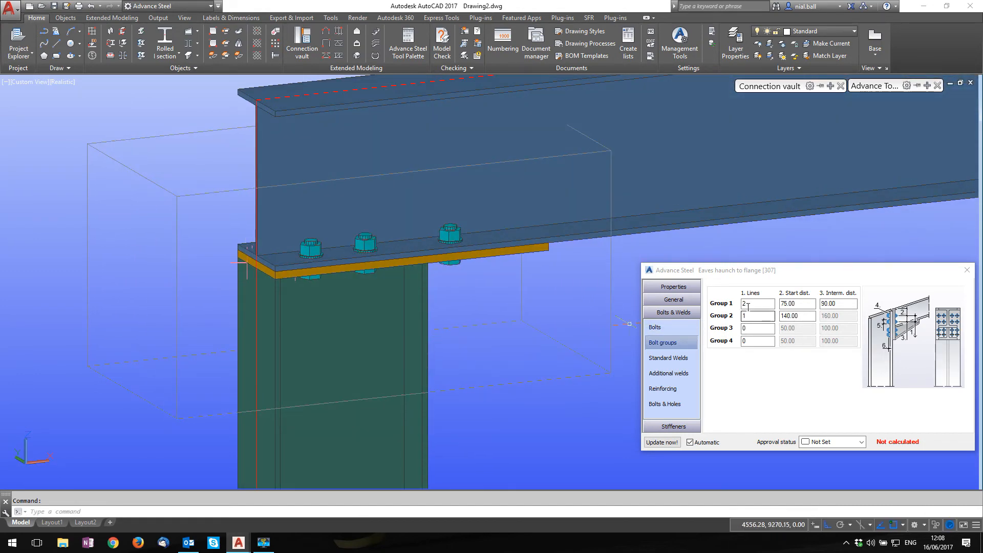
click(757, 315)
text(0)
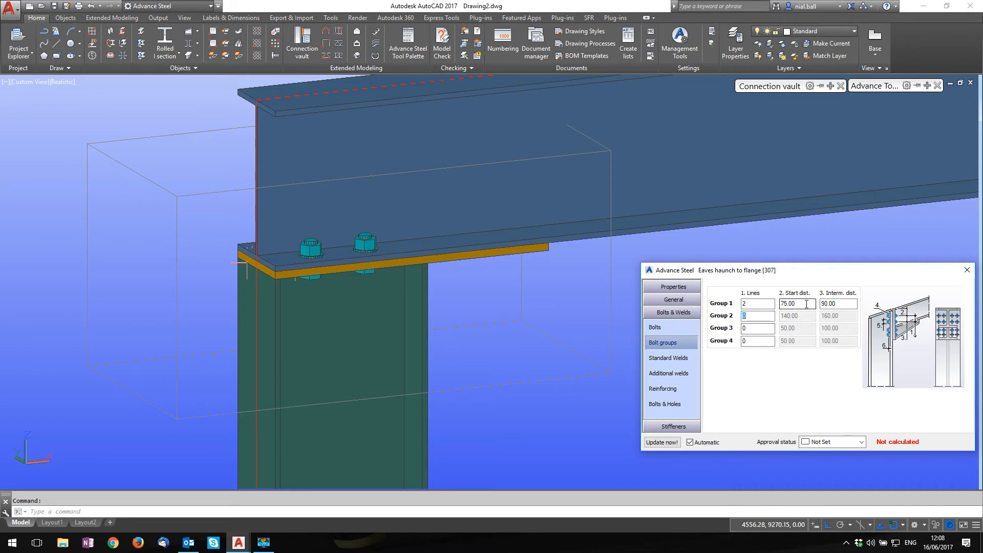
click(797, 304)
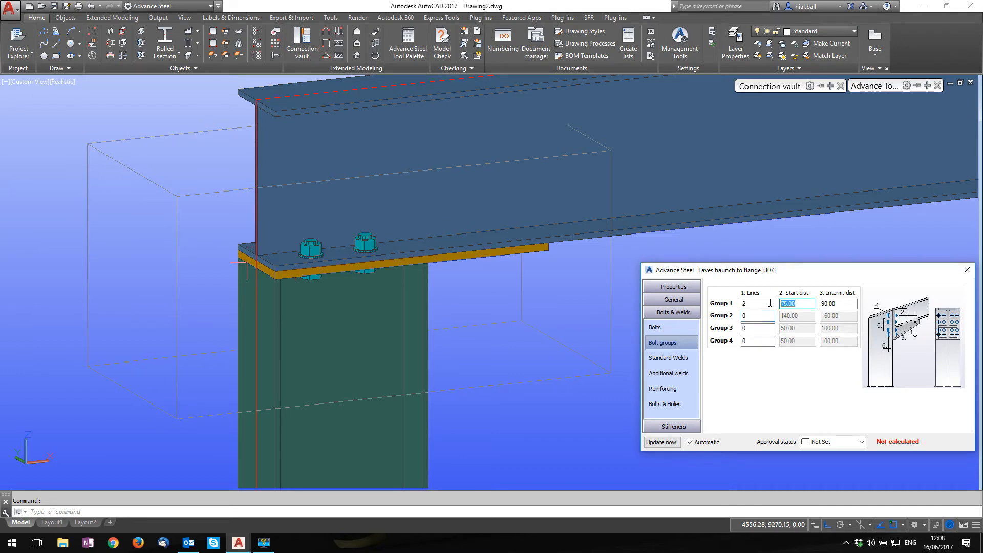
mouse_move(276, 270)
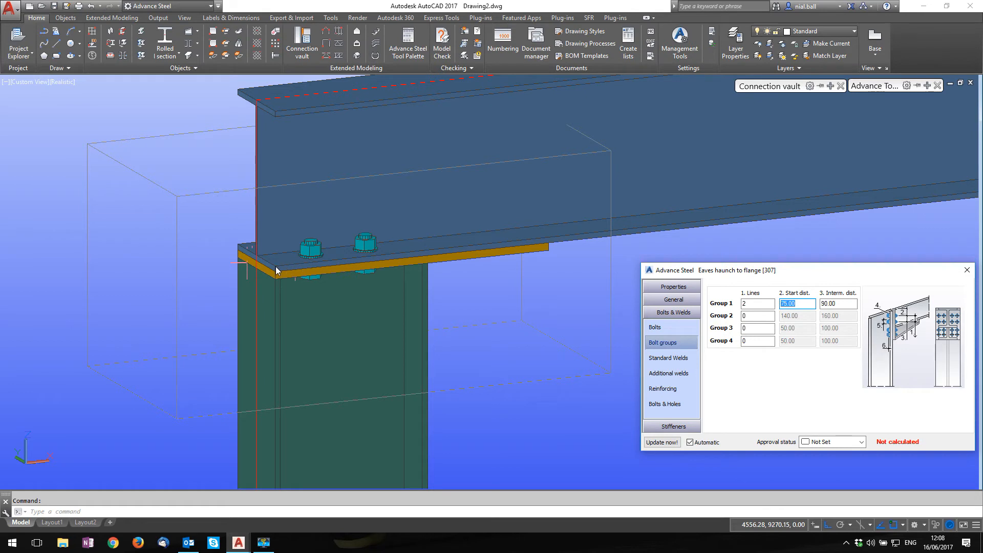
mouse_move(455, 254)
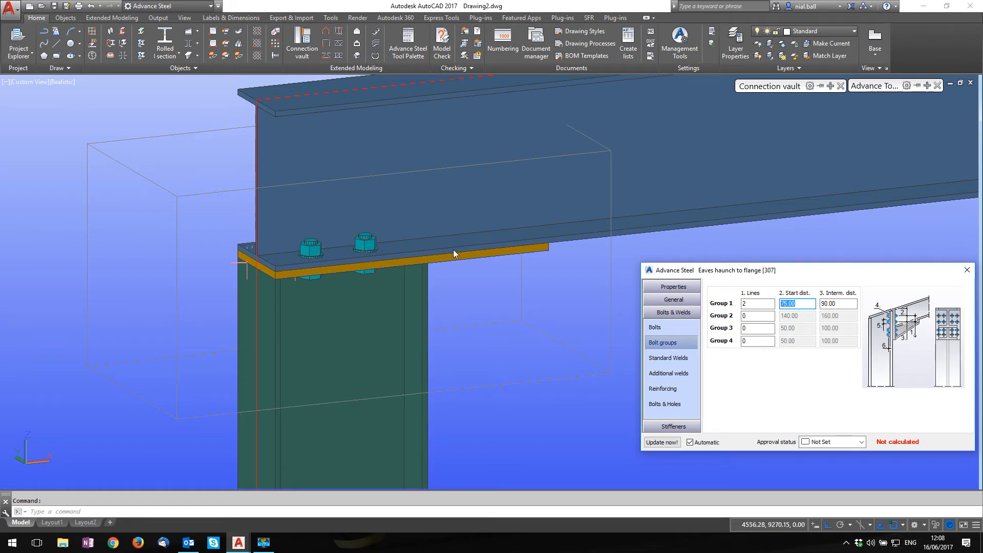
mouse_move(447, 269)
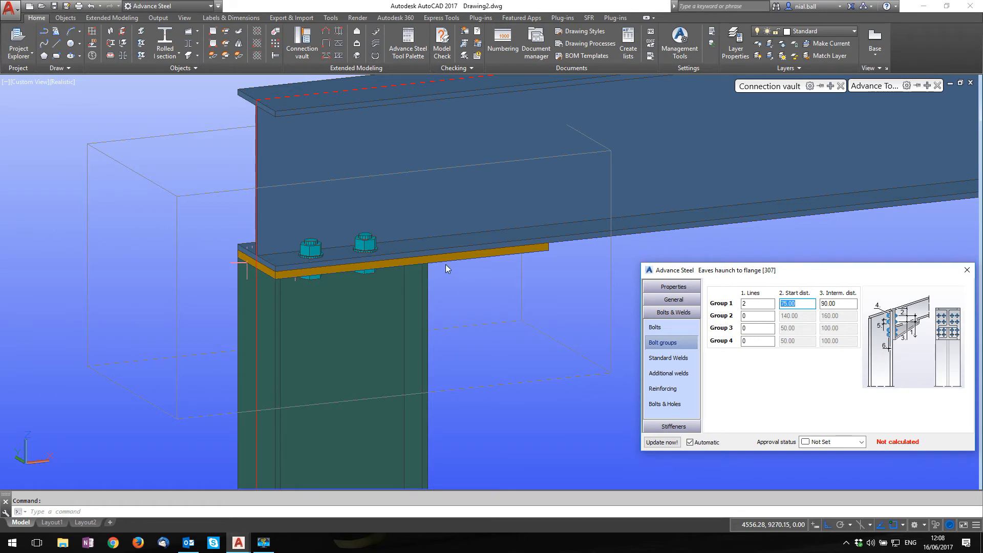
mouse_move(477, 266)
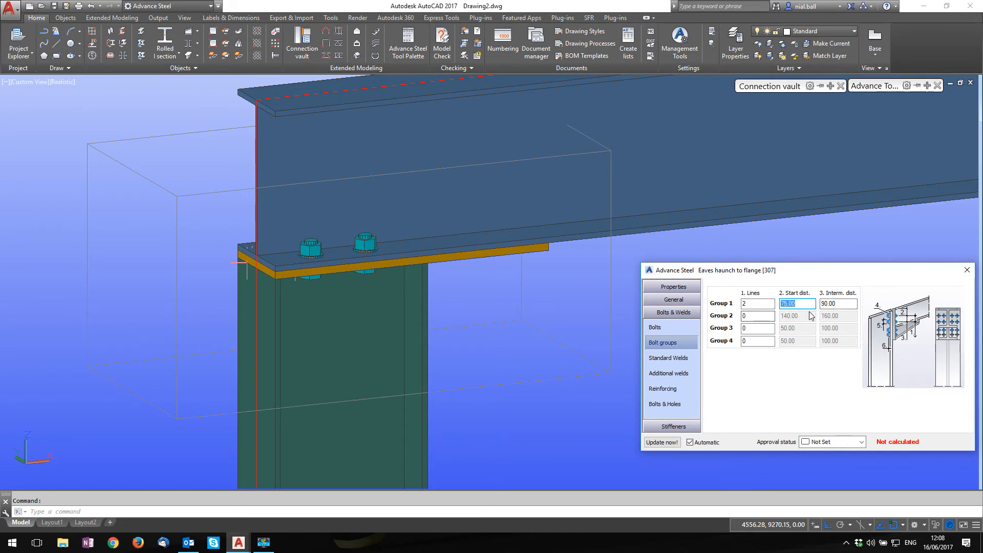
text(300.00)
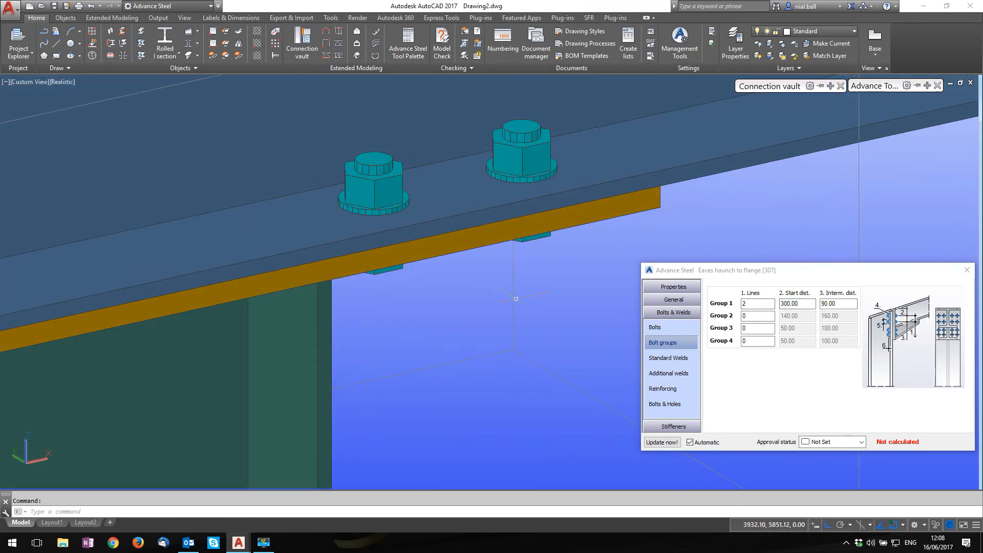
click(655, 326)
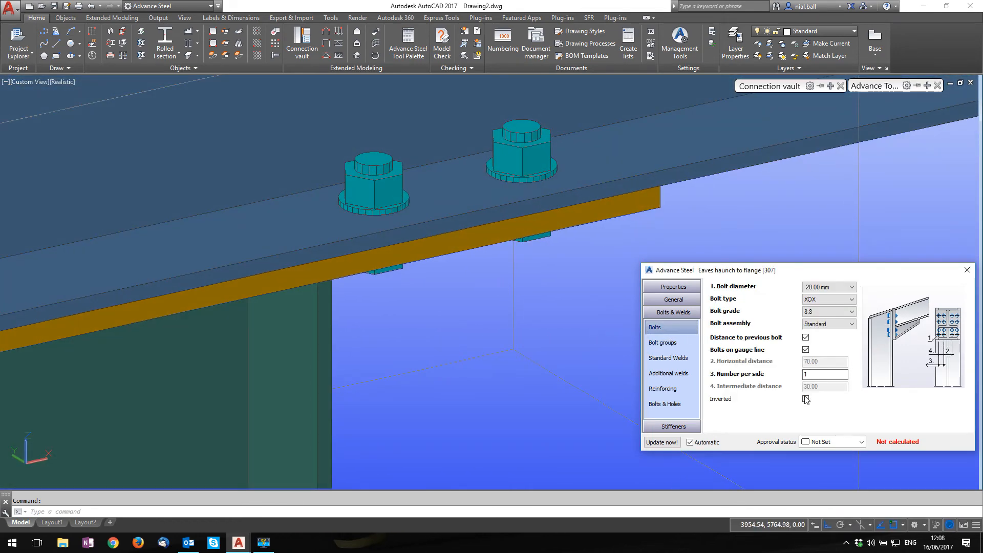
click(805, 399)
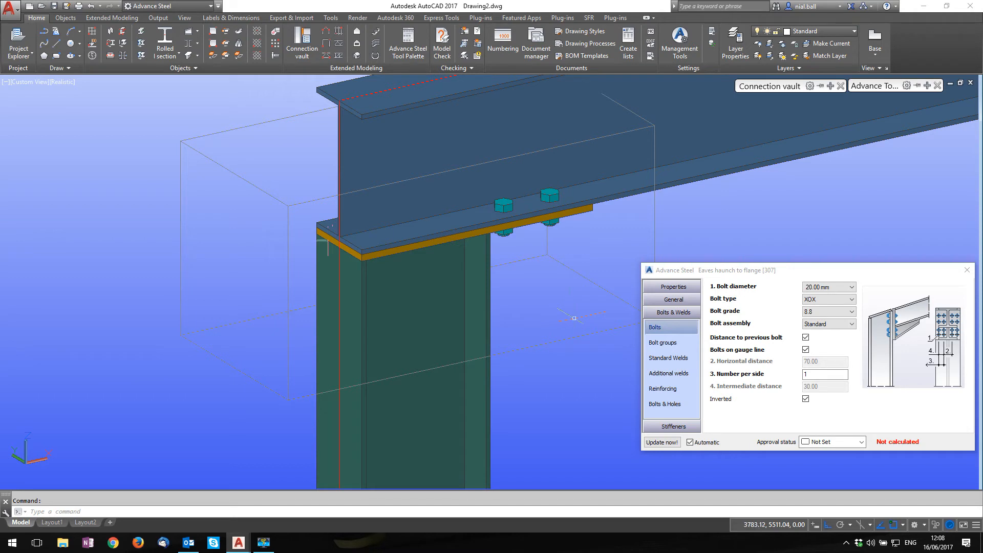
- Enable trimming of the column and set the cap plate type to Value
click(672, 299)
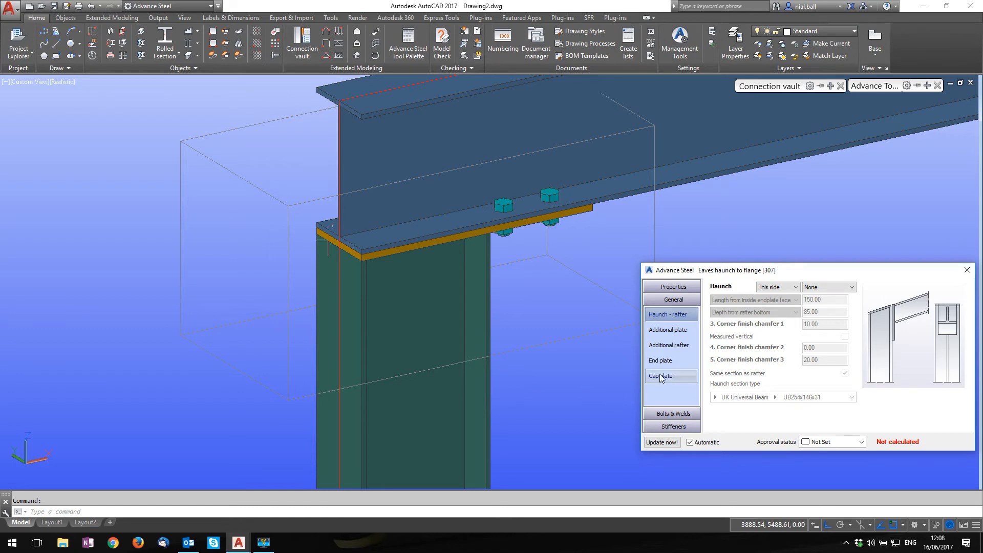
click(660, 375)
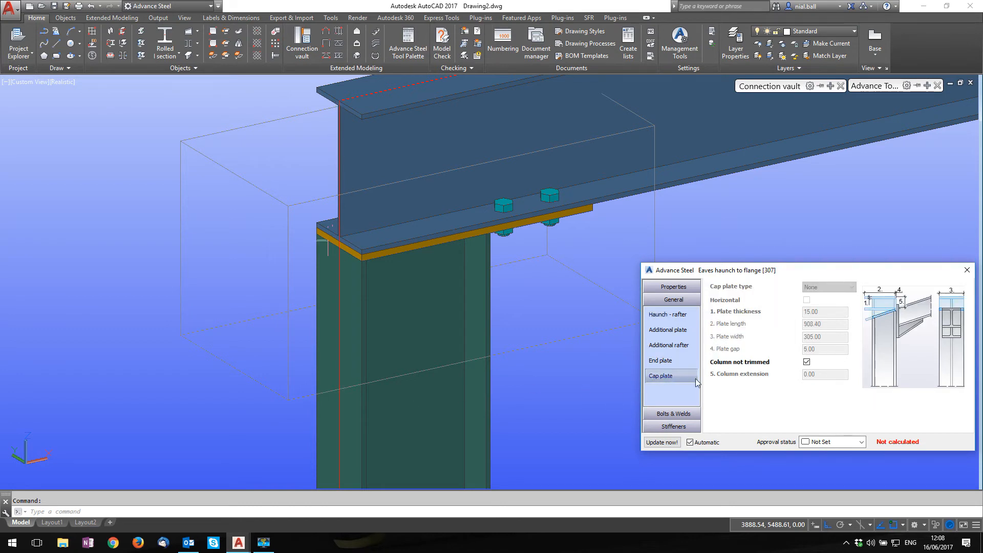
click(659, 375)
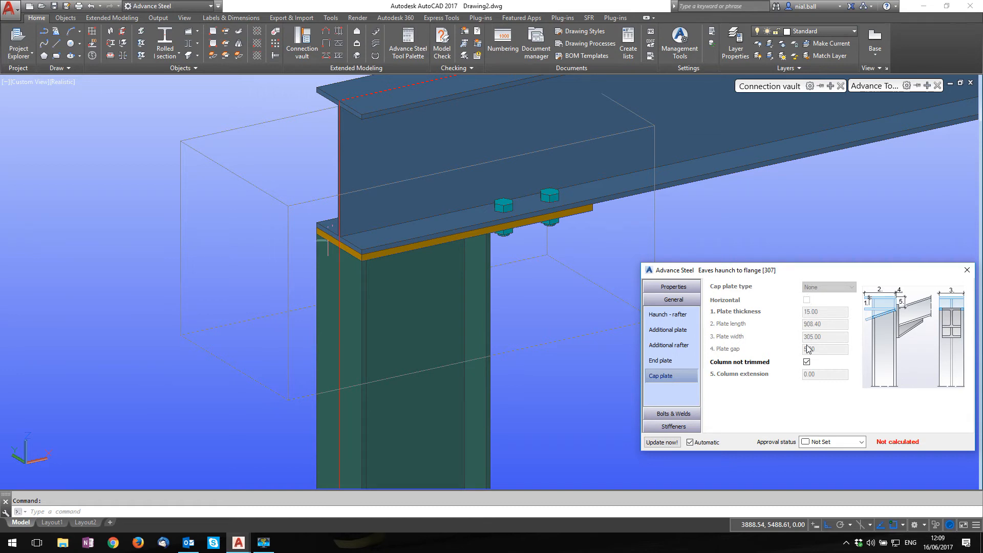
click(808, 362)
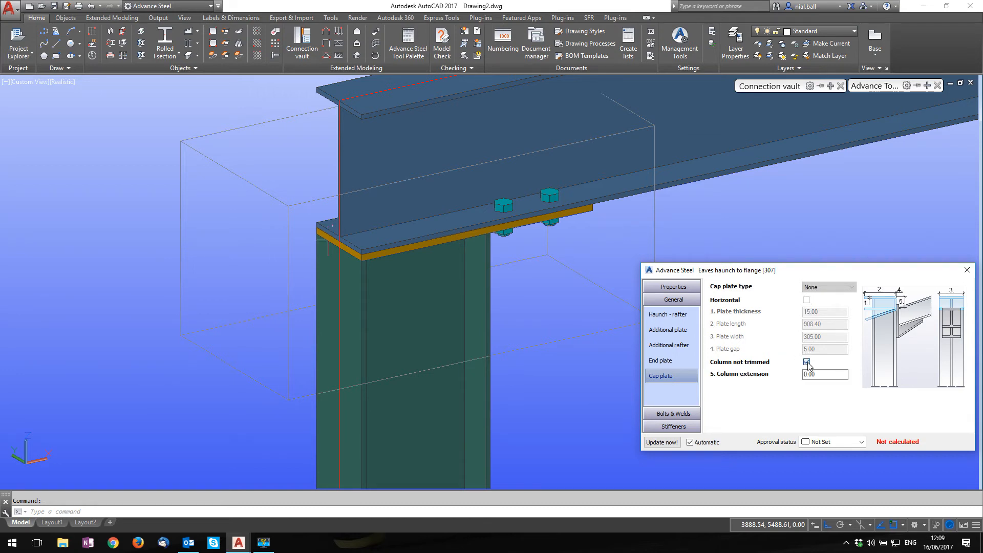
click(807, 362)
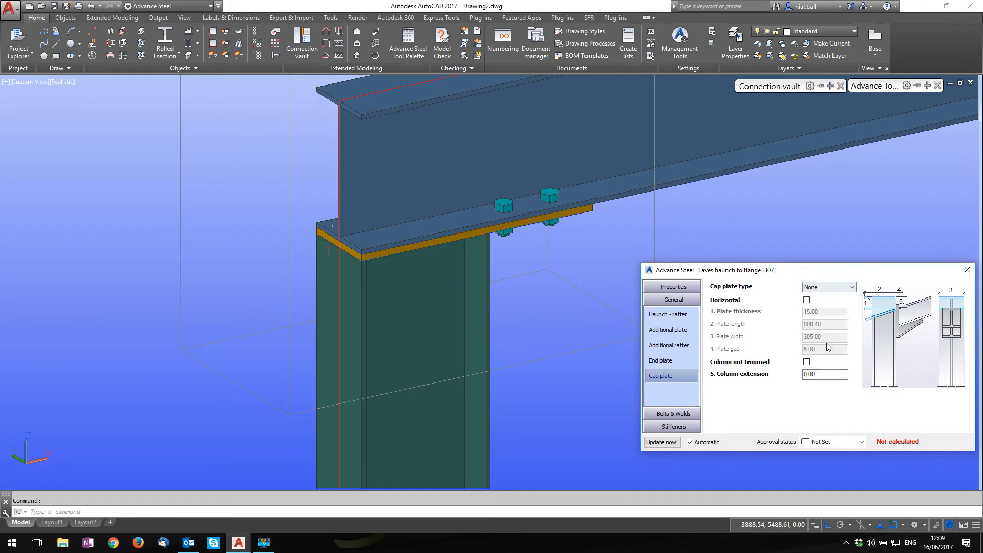
click(852, 287)
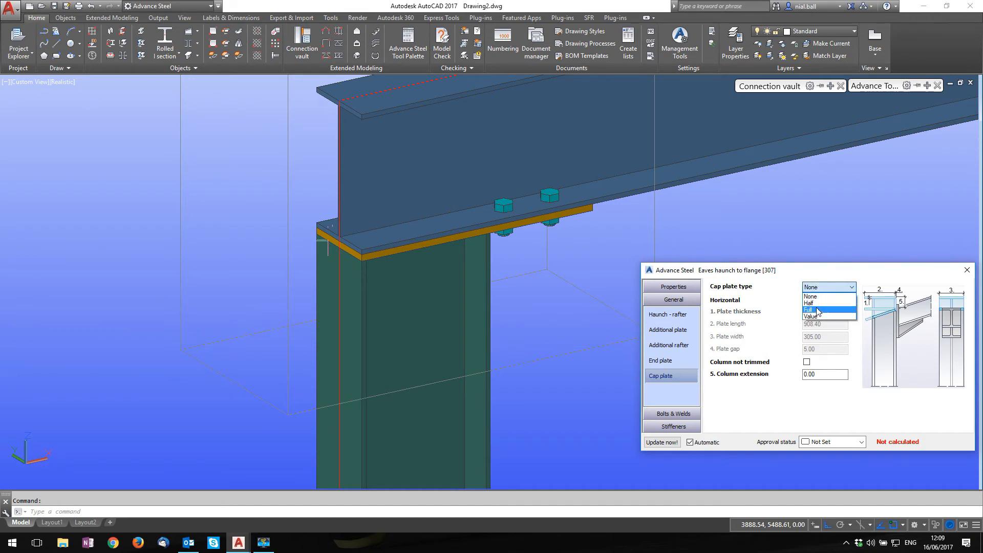
click(811, 316)
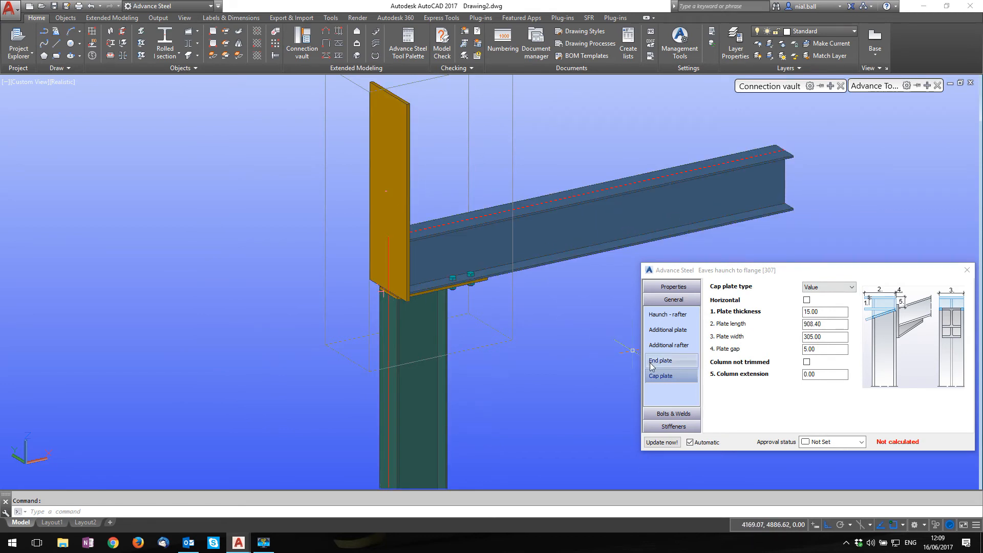
- Enter cap plate thickness 12, length 500 and width 145
click(660, 375)
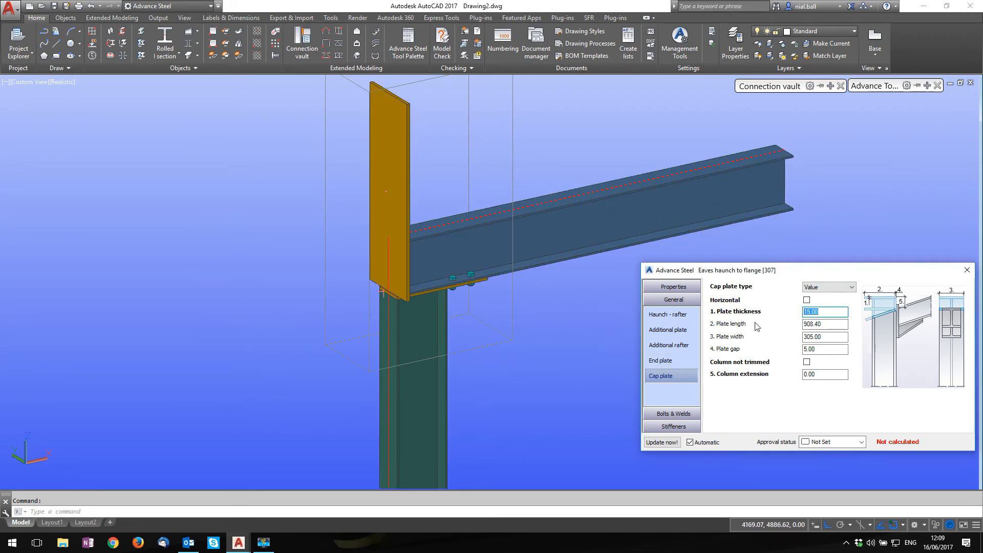
text(12.00)
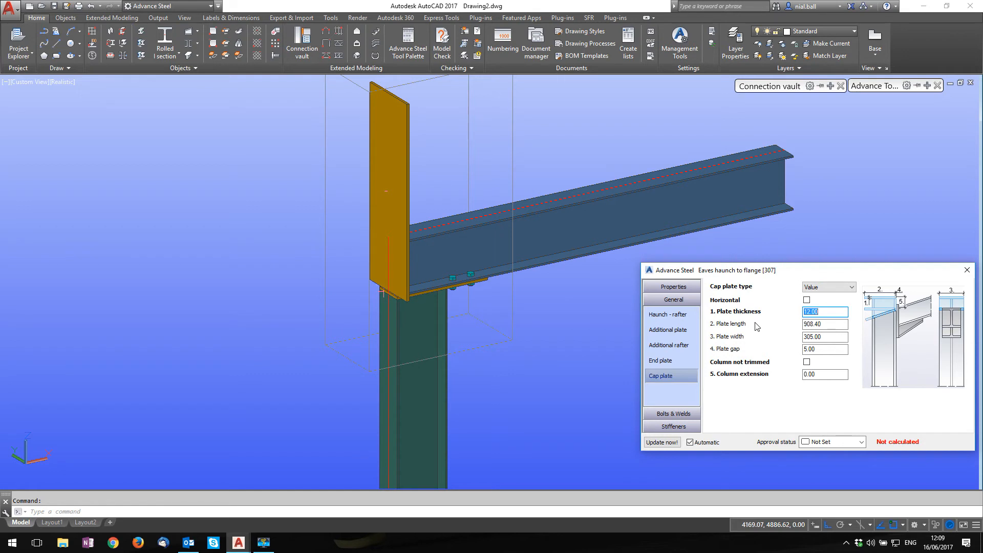
mouse_move(445, 293)
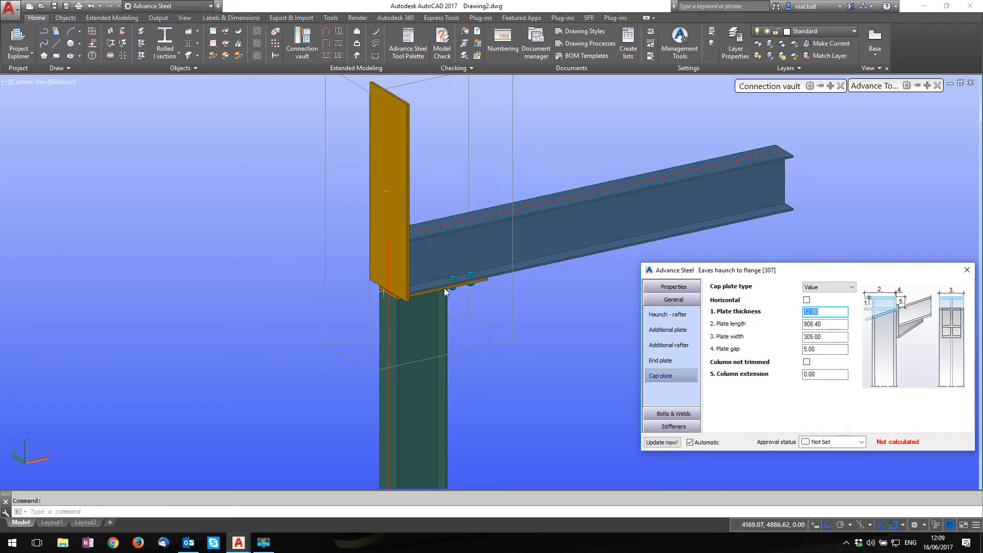
click(824, 324)
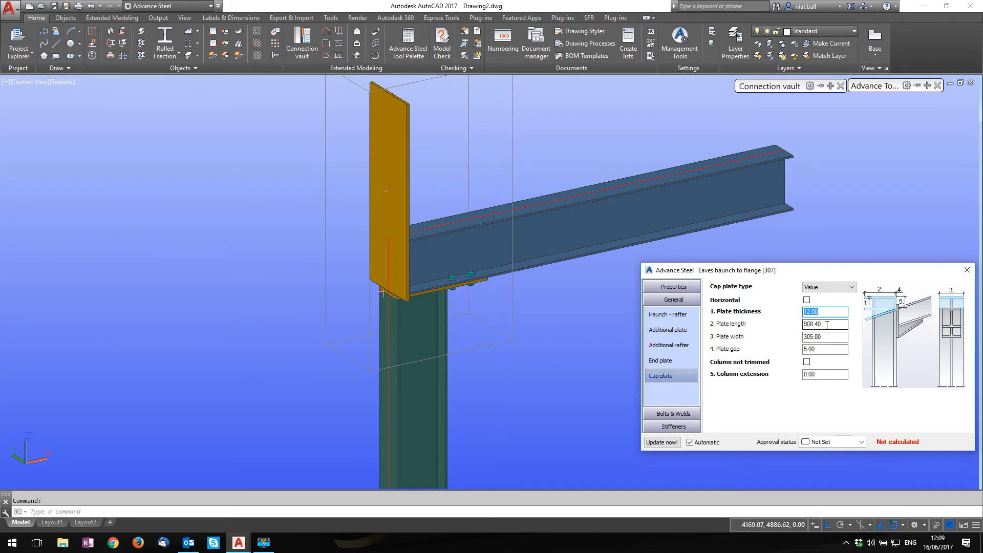
click(824, 324)
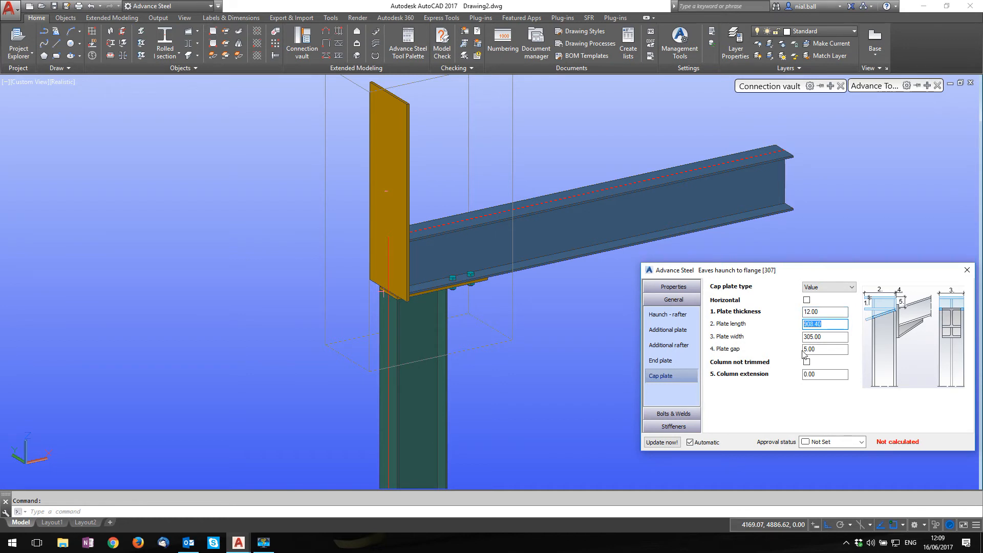
mouse_move(414, 290)
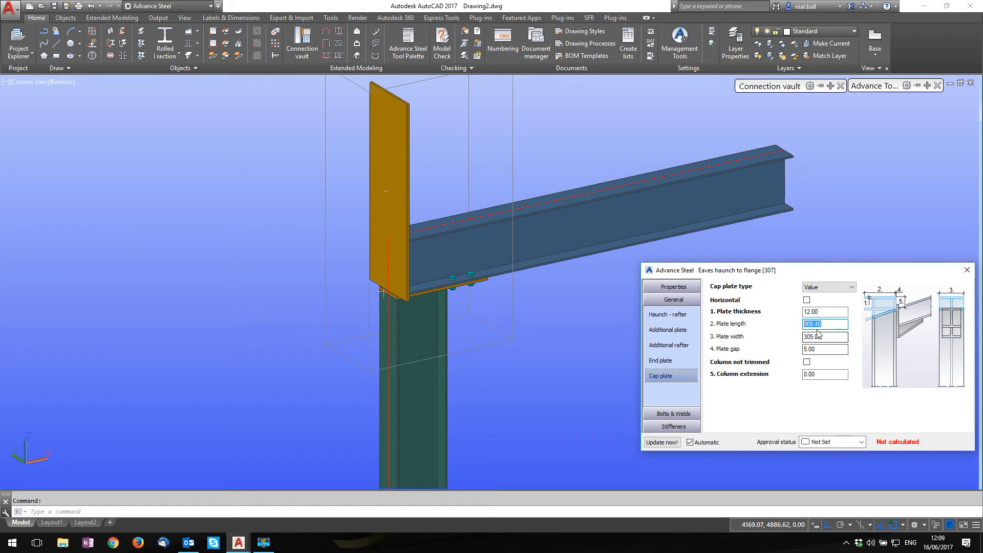
text(500.00)
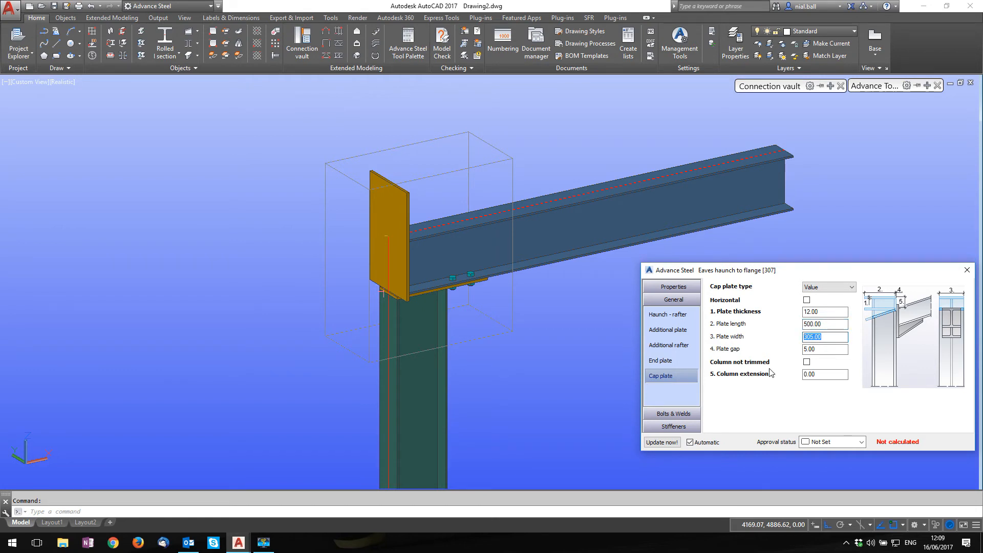
text(145.00)
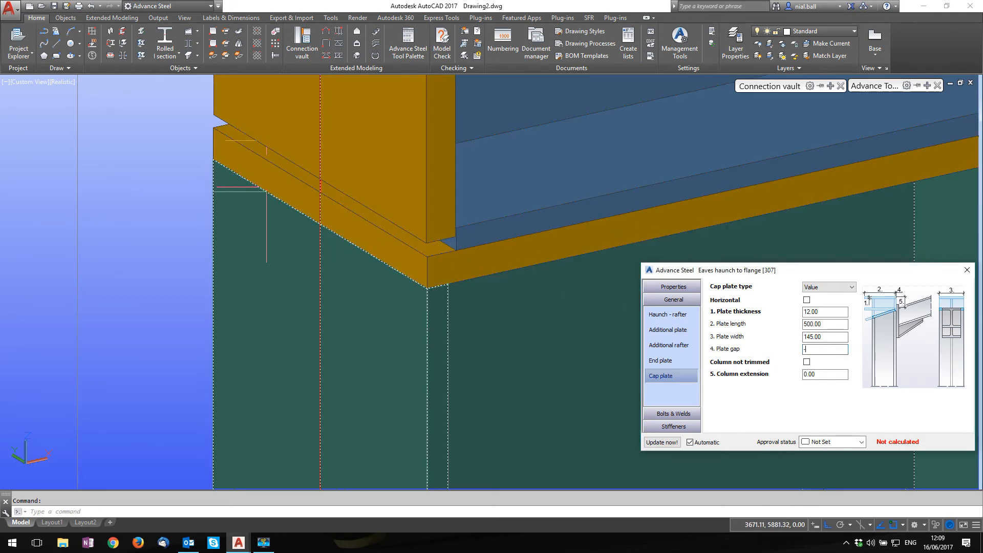
- Enter a -255 mm plate gap and a 12 mm column extension
text(255.00)
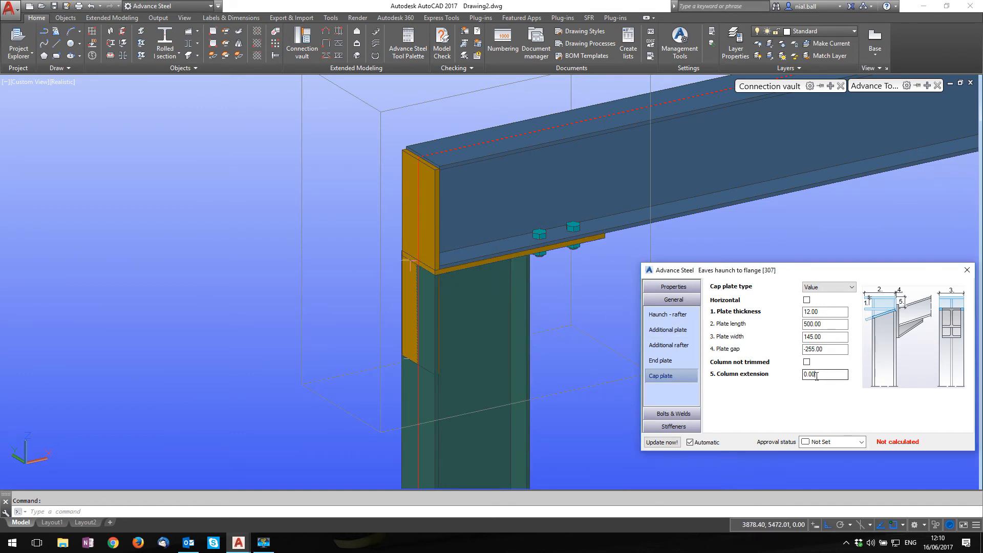
text(12)
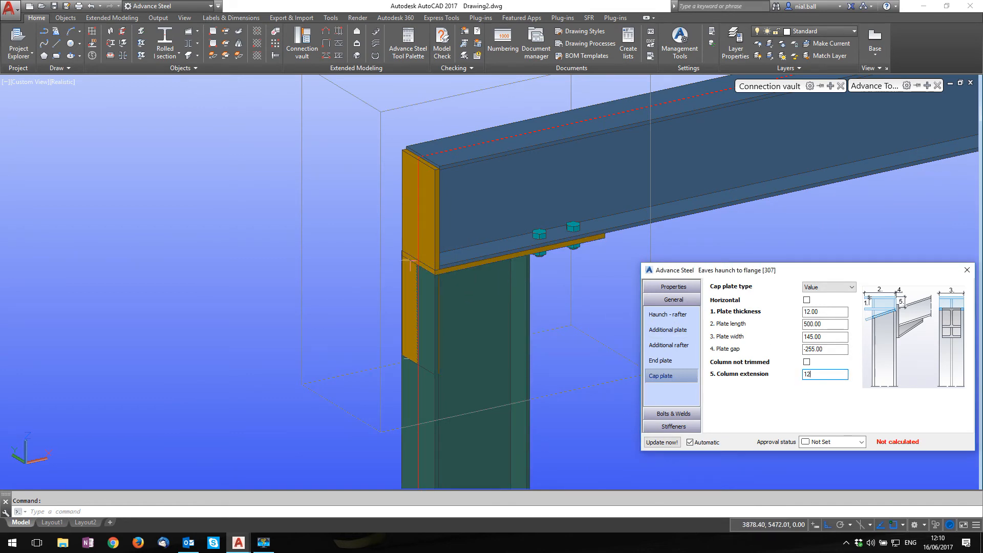
key(enter)
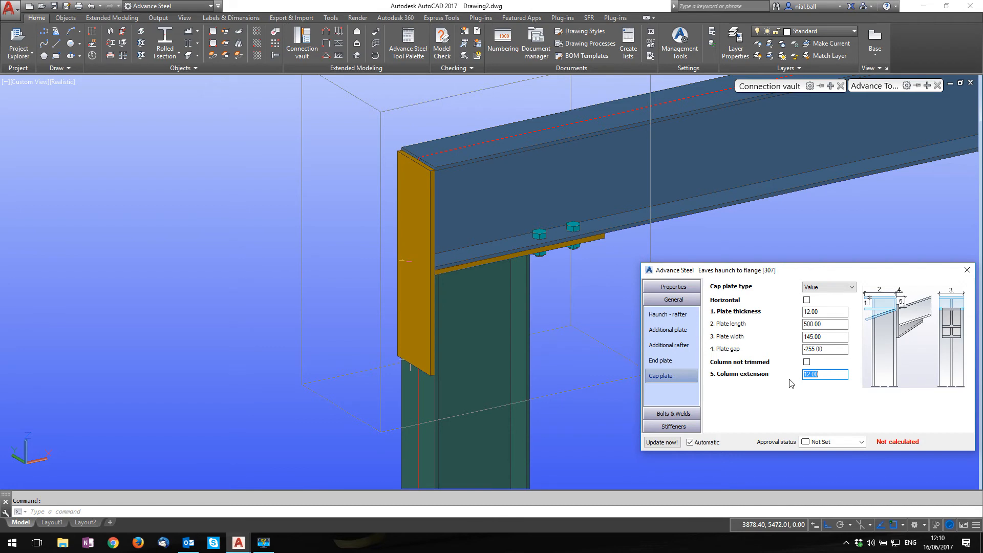
mouse_move(613, 372)
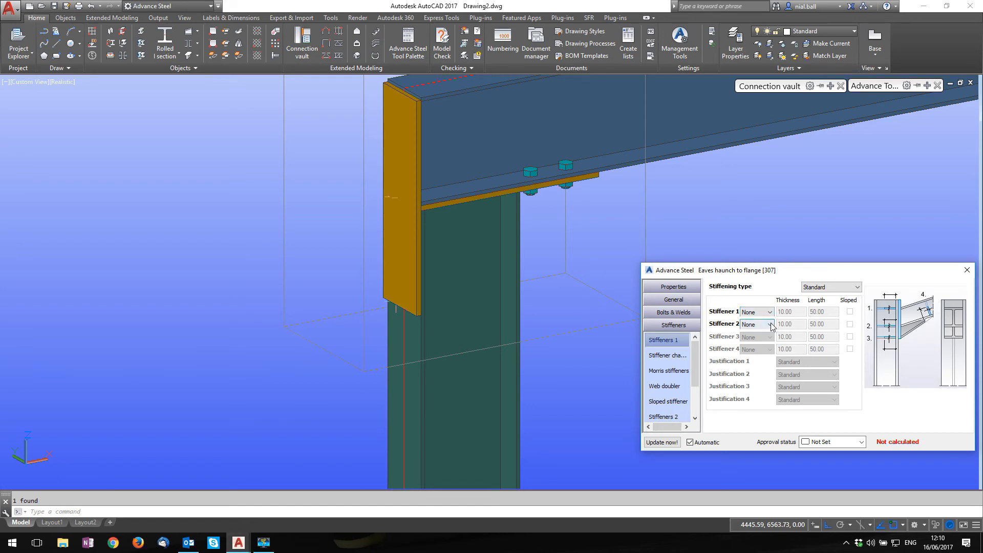
- Make stiffener 2 a full 10 mm stiffener, leaving stiffening type on Standard
click(756, 324)
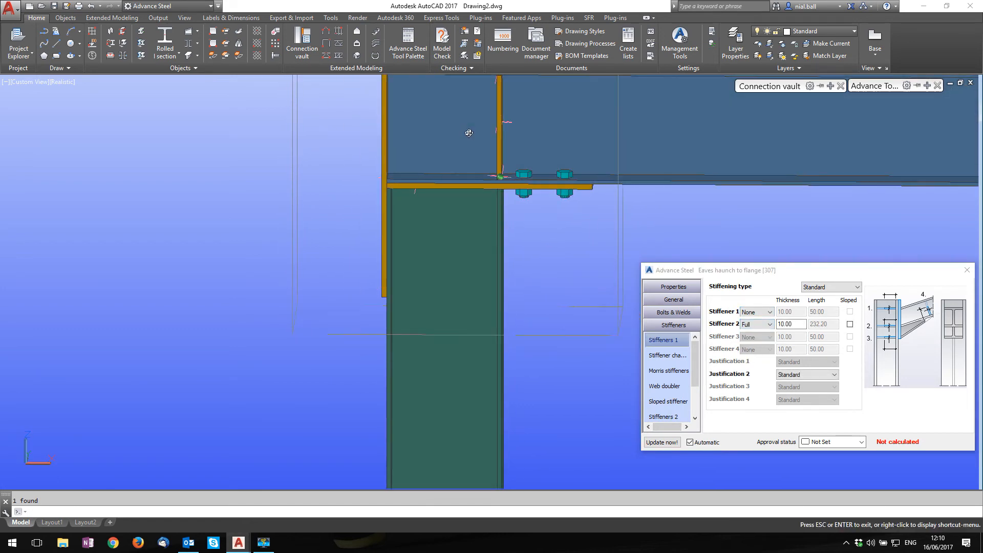
click(855, 287)
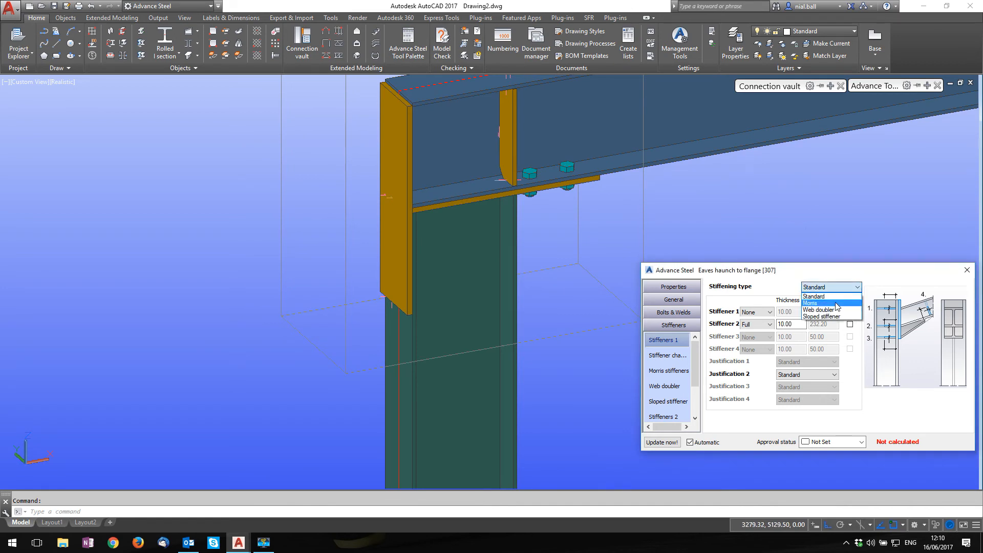
click(821, 316)
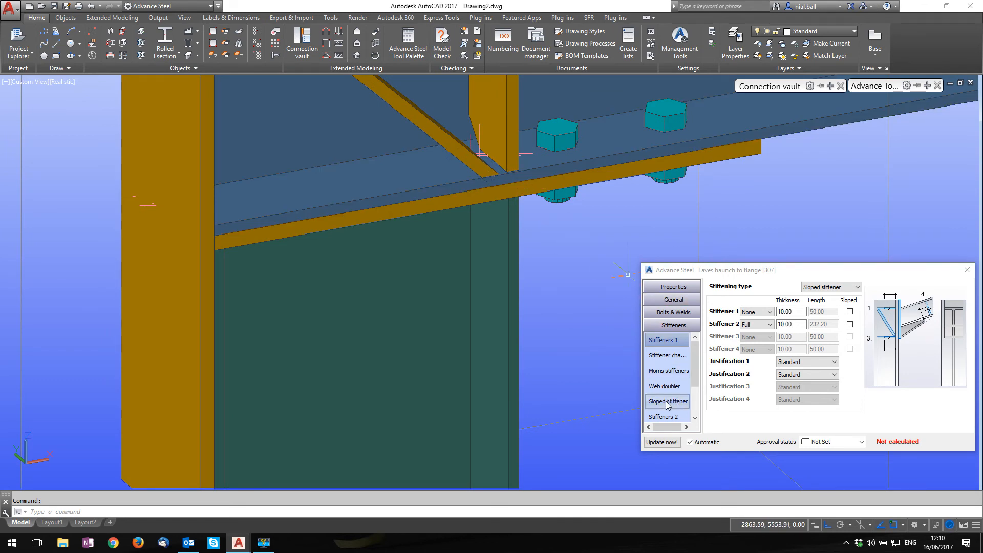
click(667, 402)
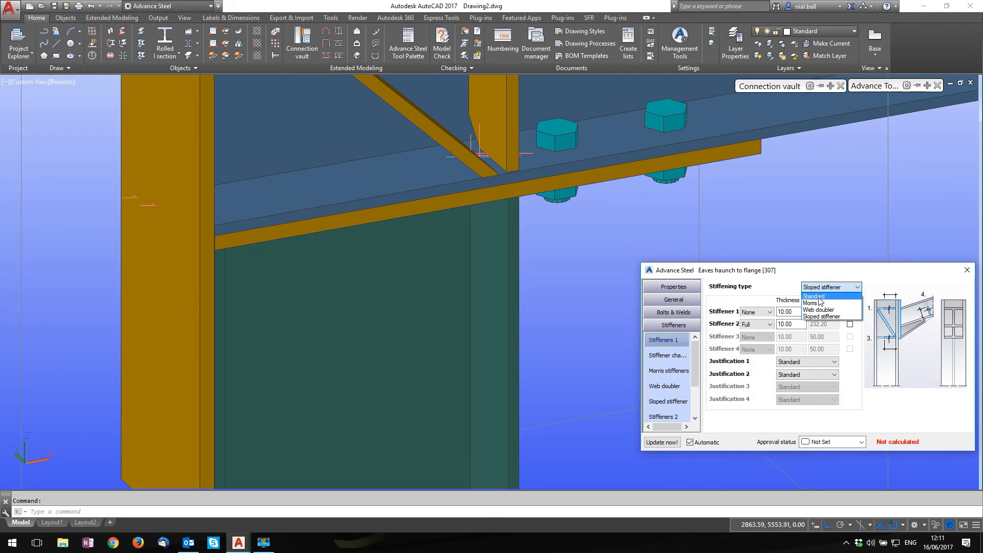
click(813, 297)
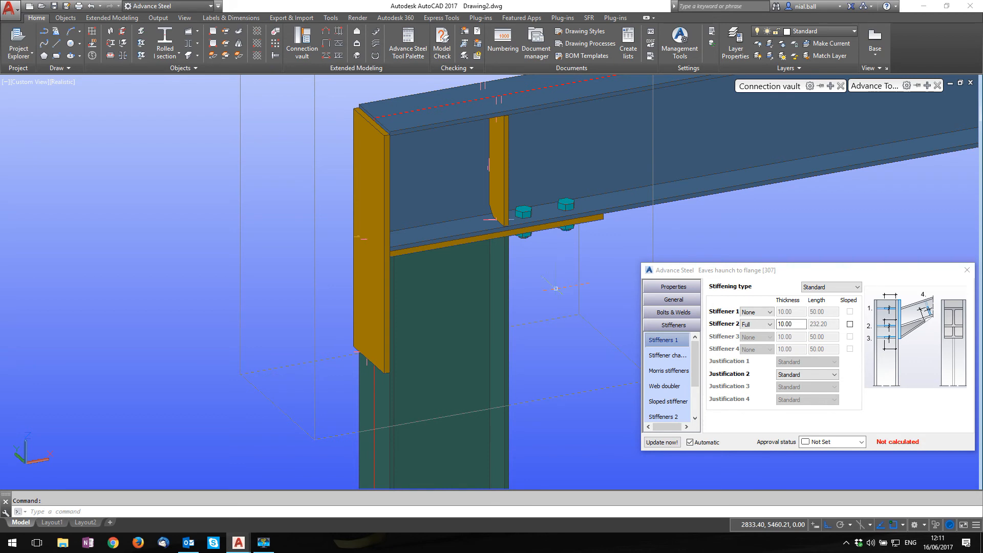
mouse_move(542, 349)
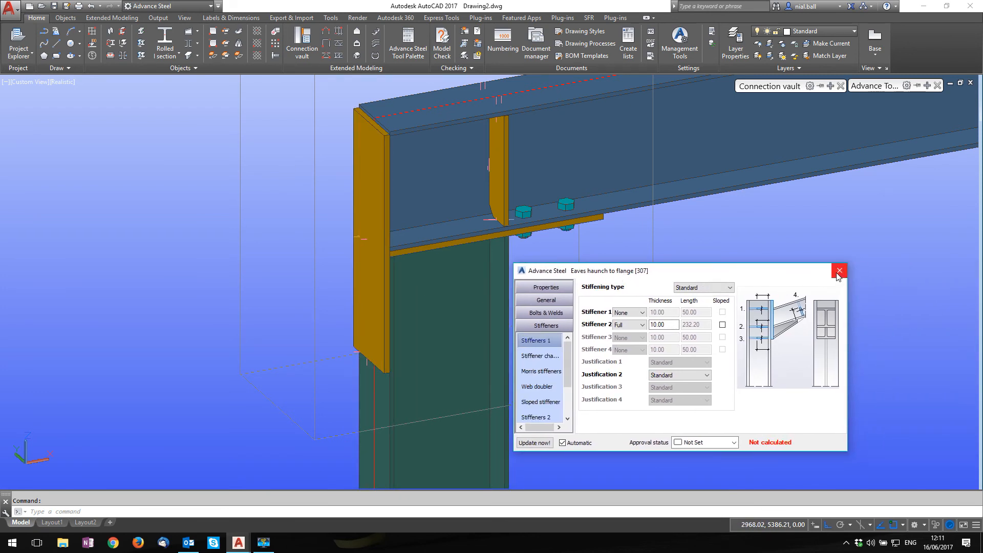
- Close the haunch connection settings and switch to the Objects tools for custom connections
click(839, 270)
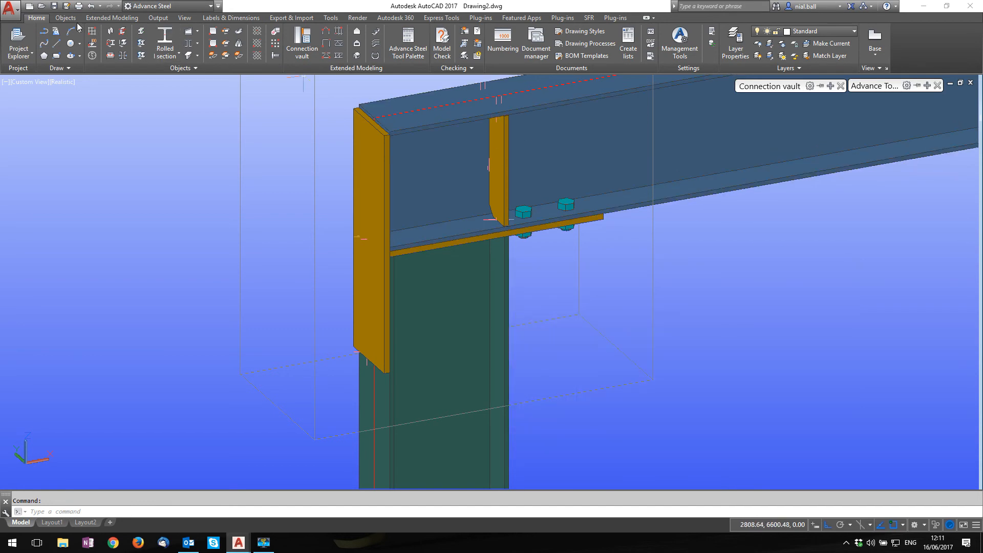
click(65, 17)
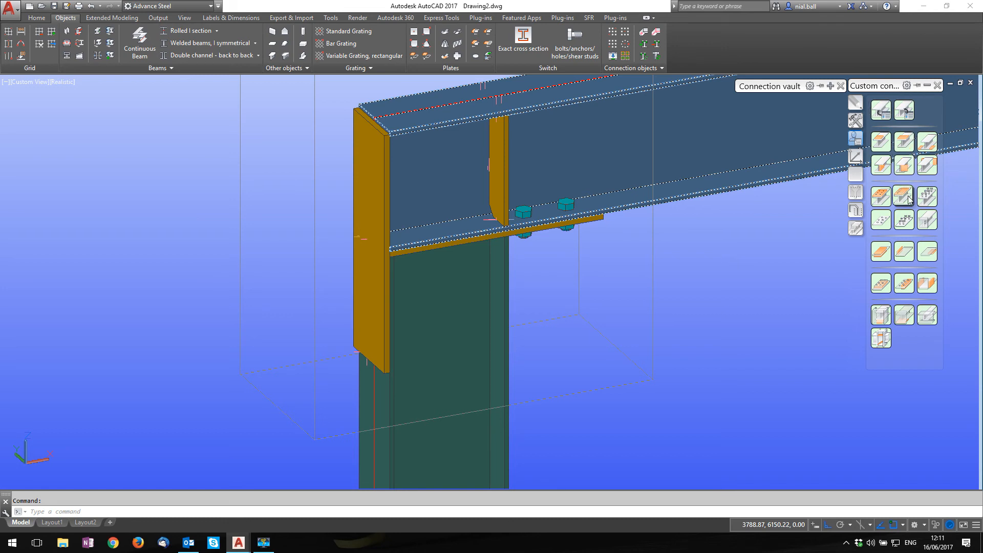
mouse_move(903, 201)
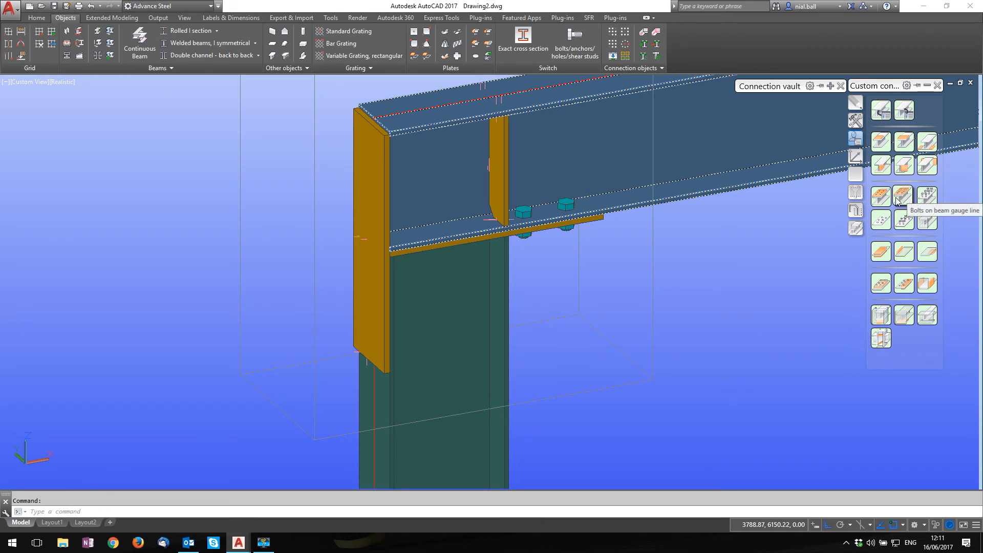
mouse_move(903, 195)
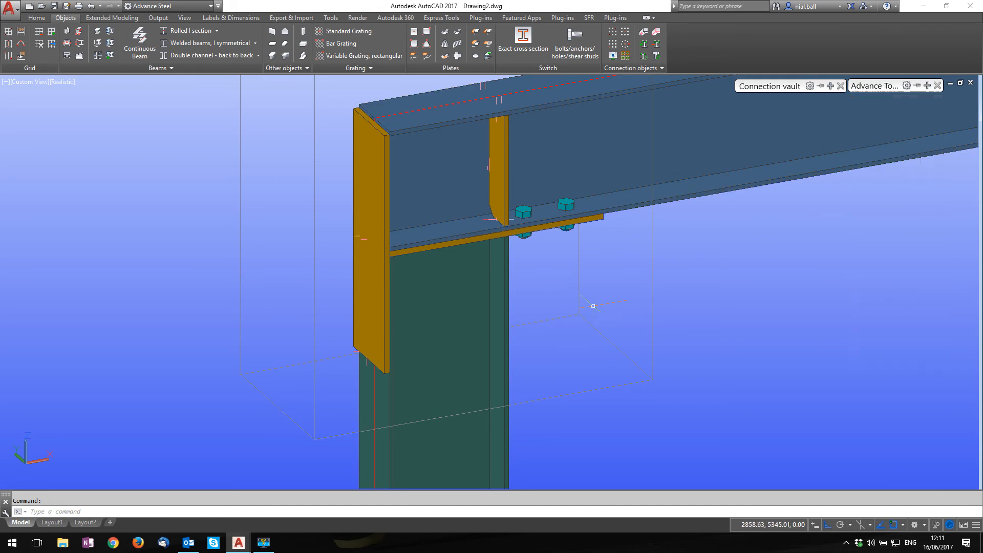
mouse_move(828, 174)
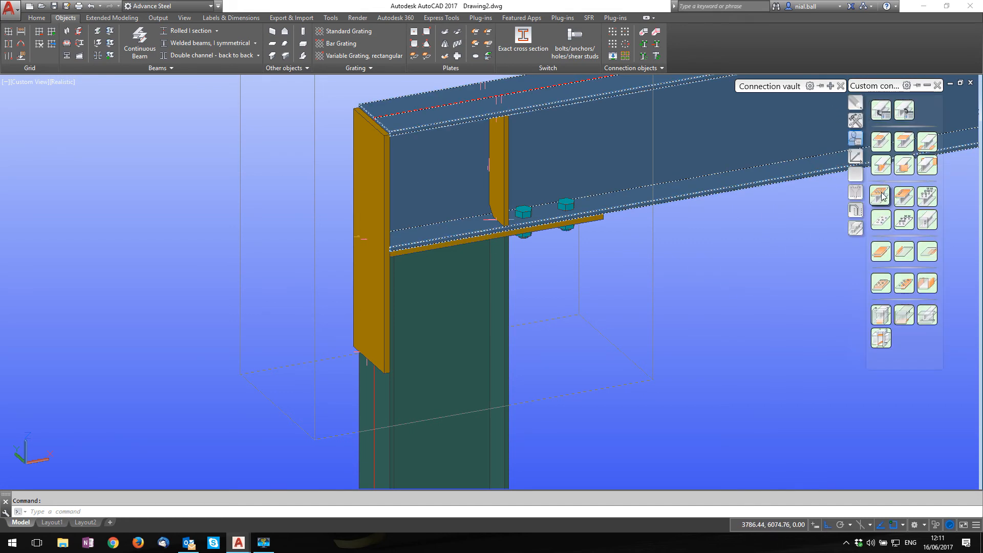
mouse_move(880, 196)
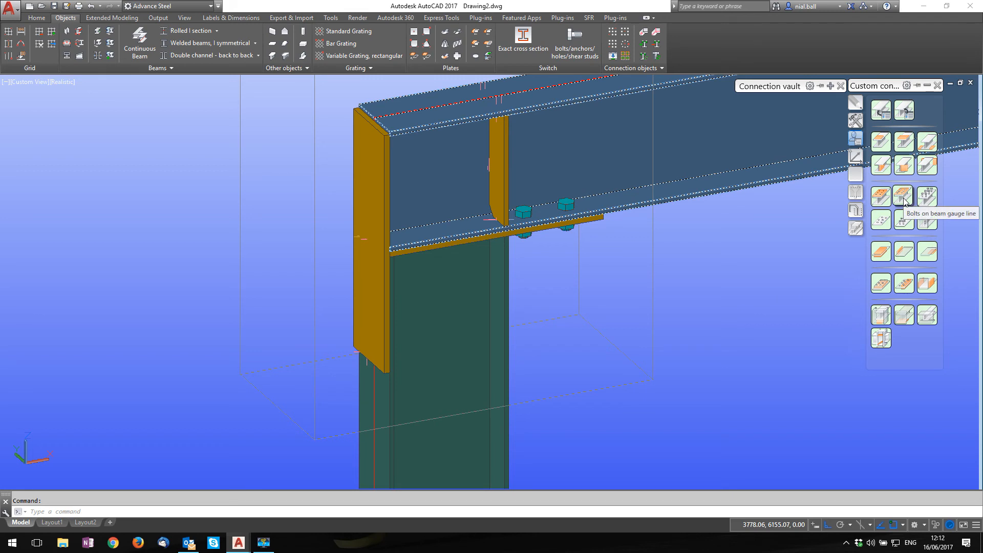
- Start Bolts on beam gauge line, selecting the beam and the end plate as connecting objects
click(903, 196)
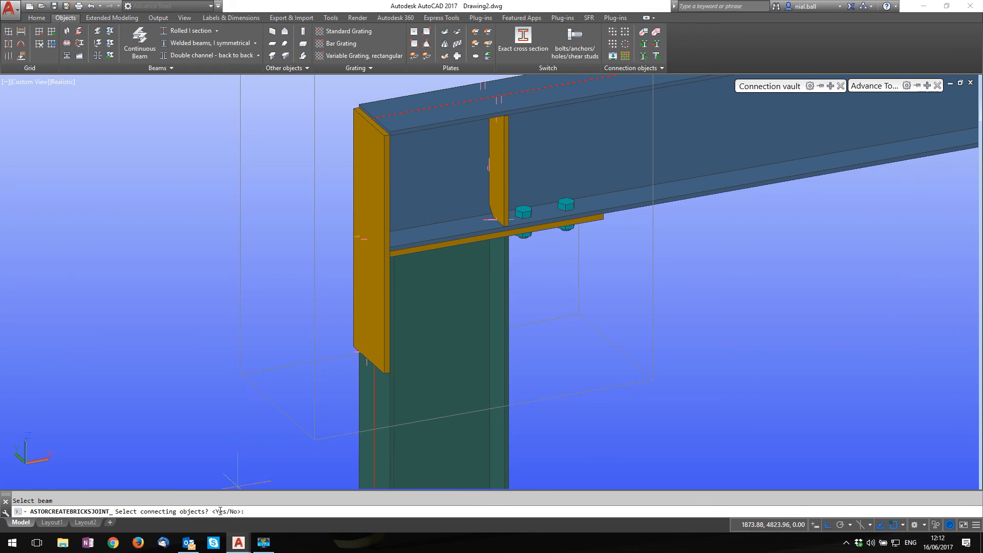
click(374, 340)
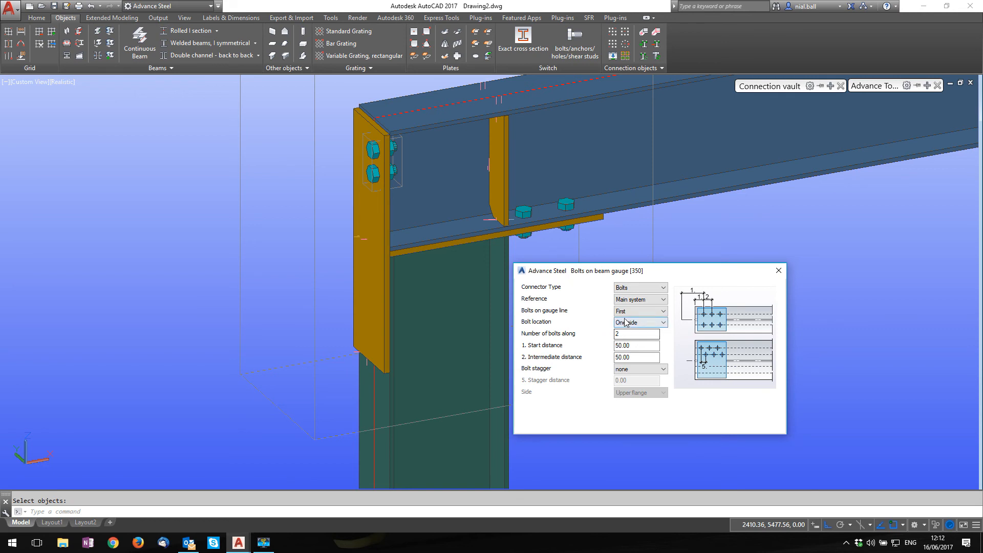
- Set bolt location to Both sides, intermediate distance 80, and edit the start distance
click(640, 322)
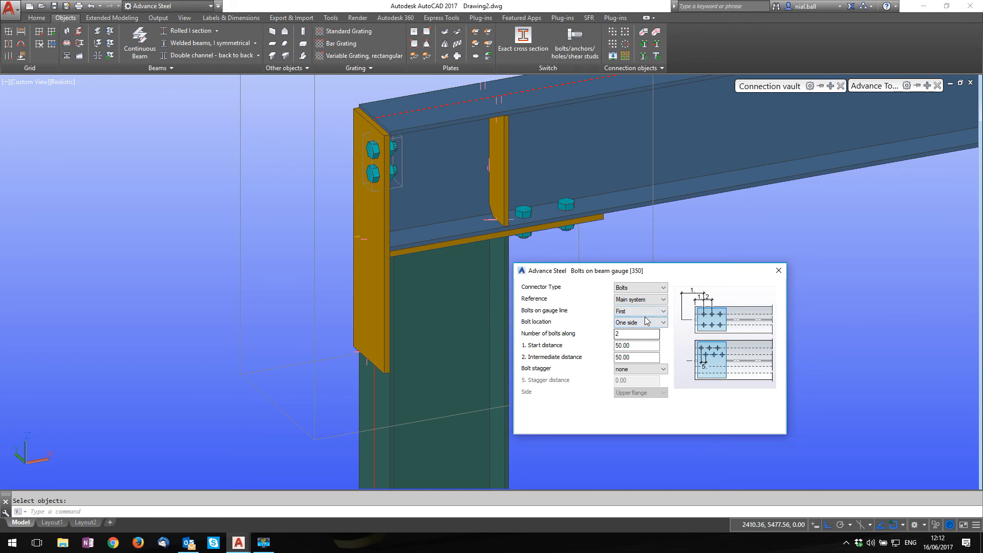
click(640, 322)
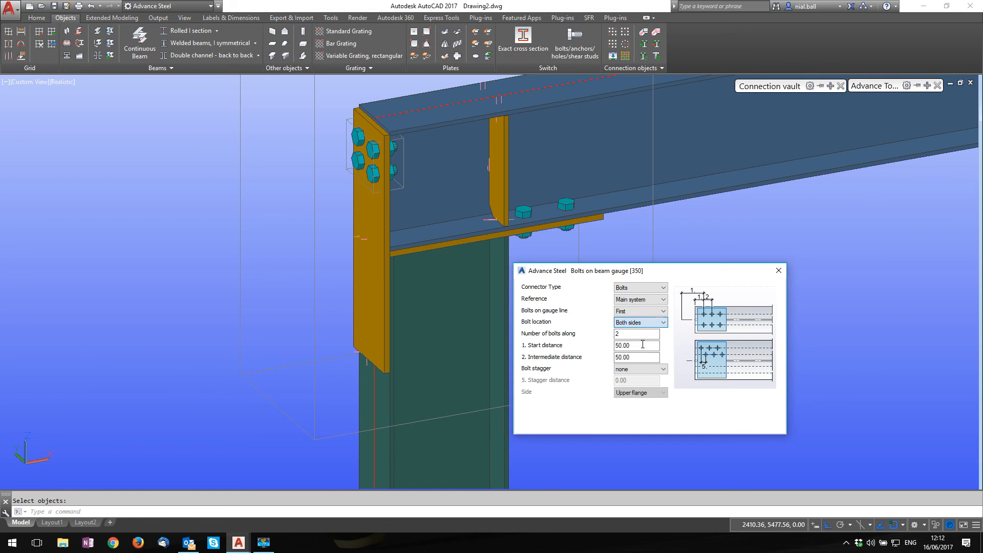
click(637, 357)
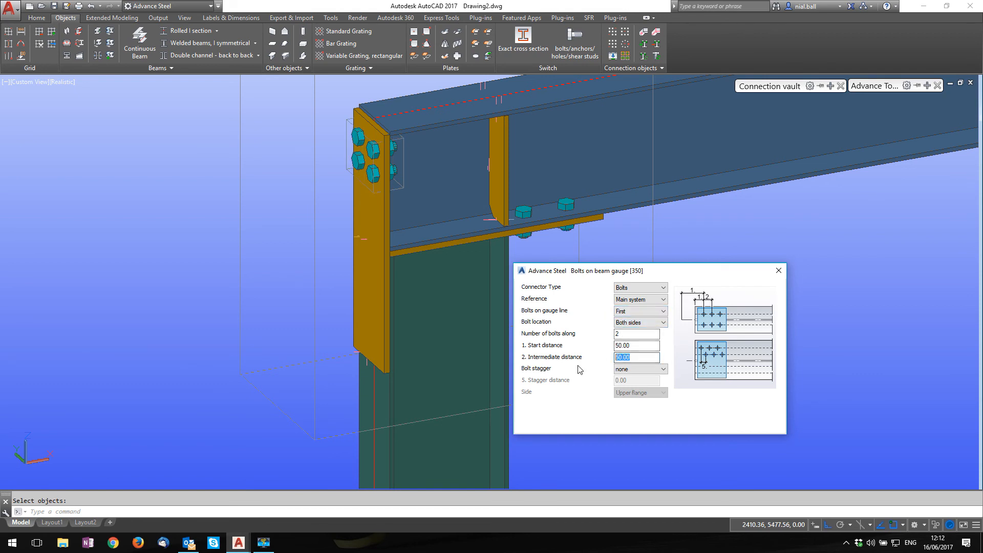
mouse_move(376, 170)
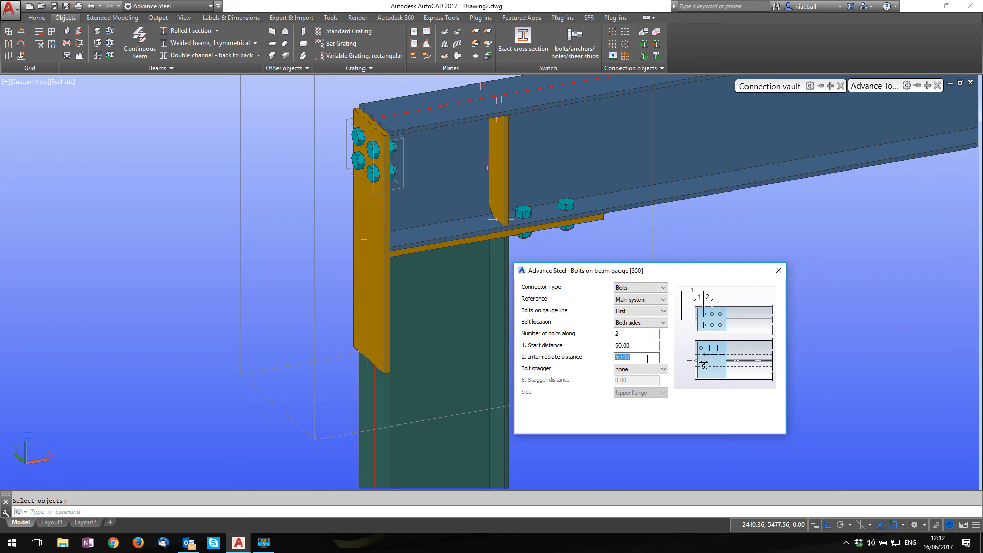
text(8)
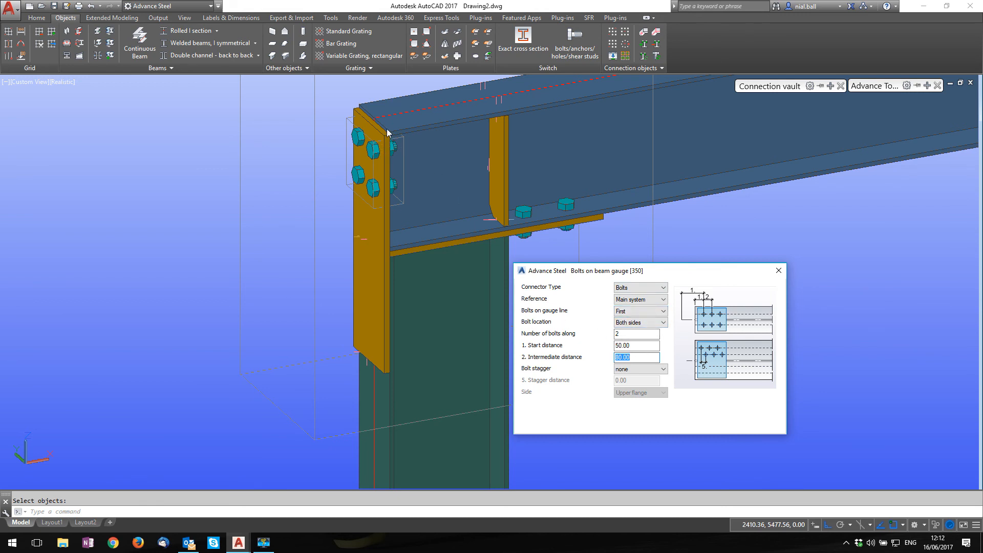
mouse_move(379, 358)
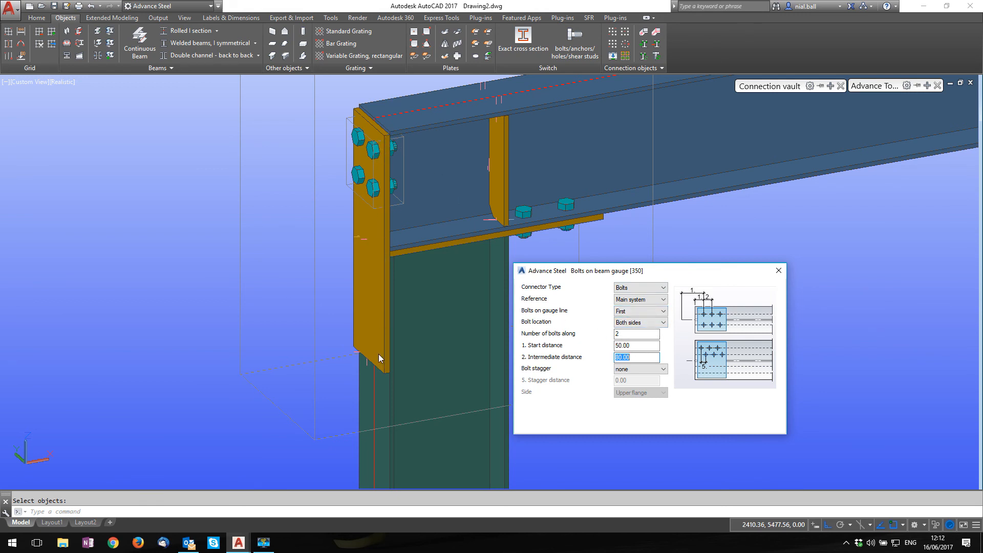
click(638, 346)
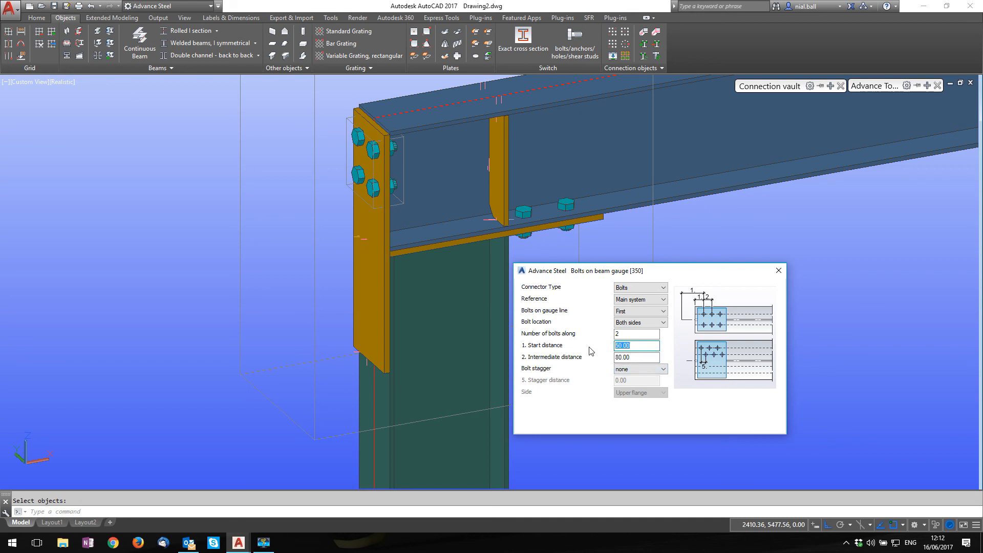
text(3)
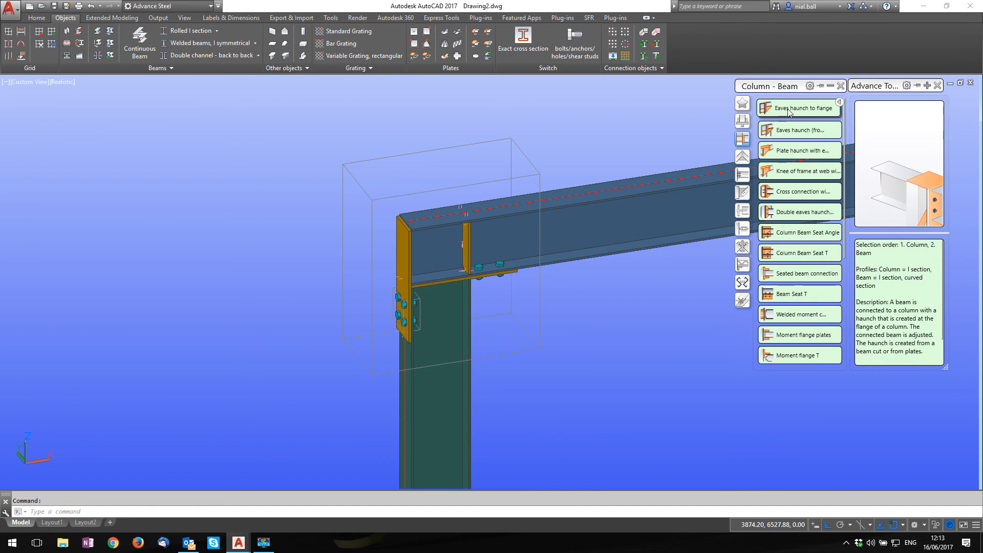
mouse_move(799, 108)
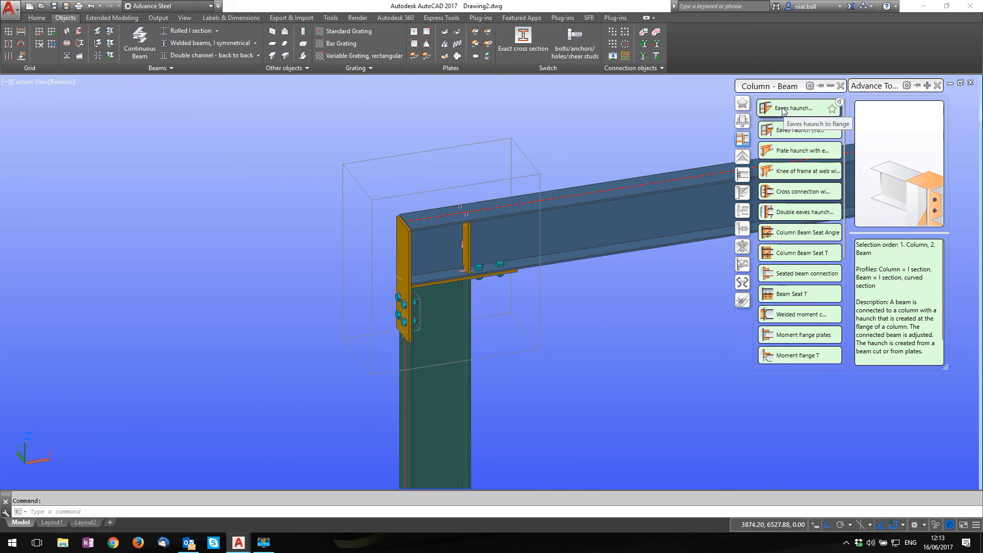